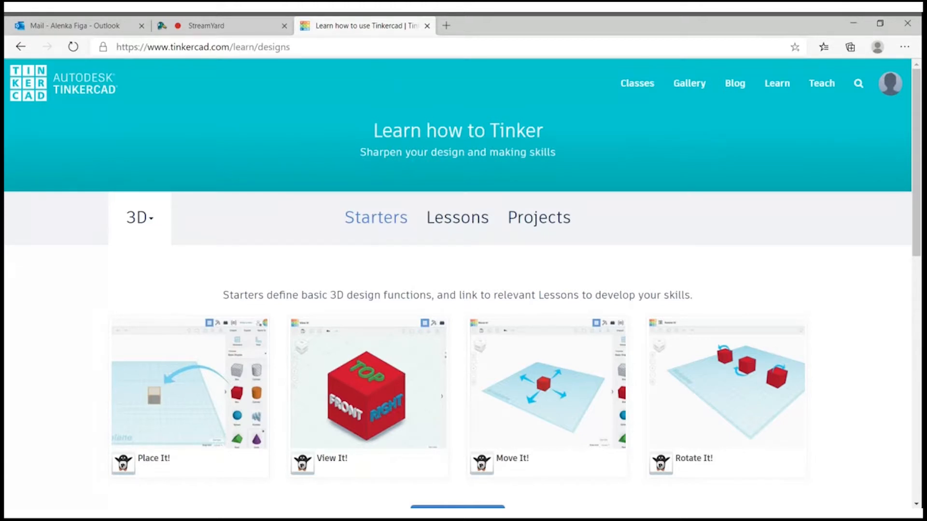
pyautogui.moveTo(608, 255)
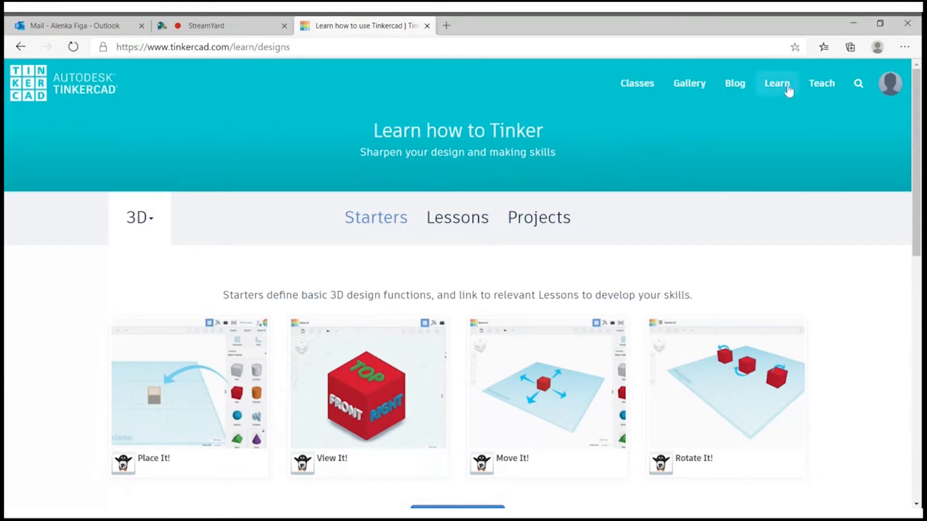
pyautogui.moveTo(775, 104)
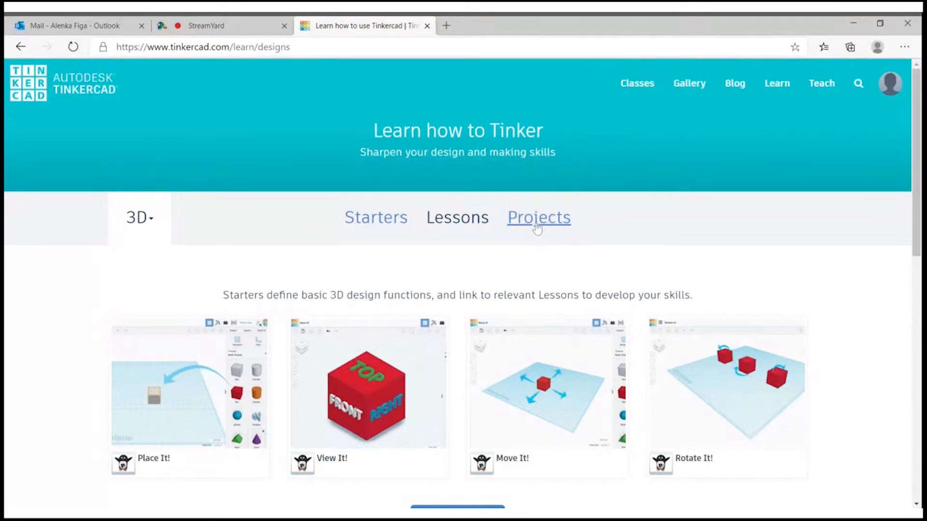
# Go to Projects and show the full gallery of learning projects
pyautogui.click(537, 217)
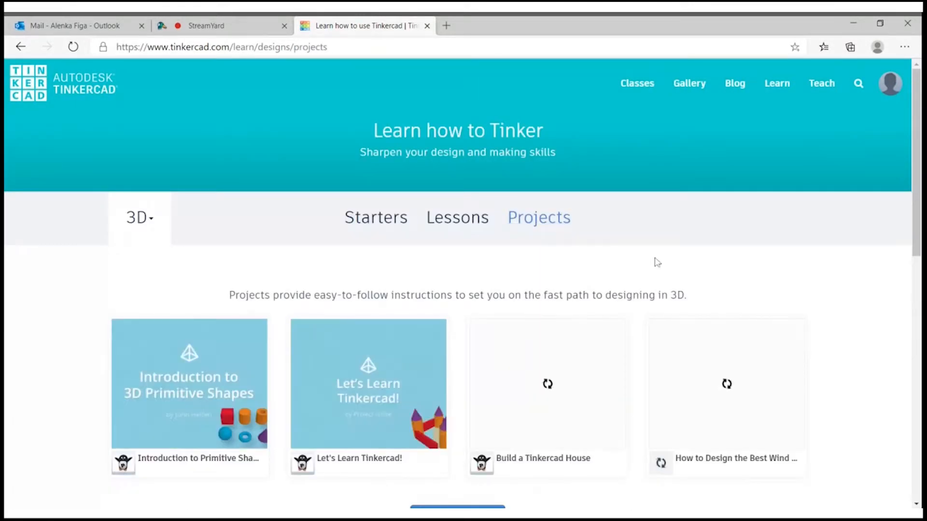
pyautogui.scroll(-3)
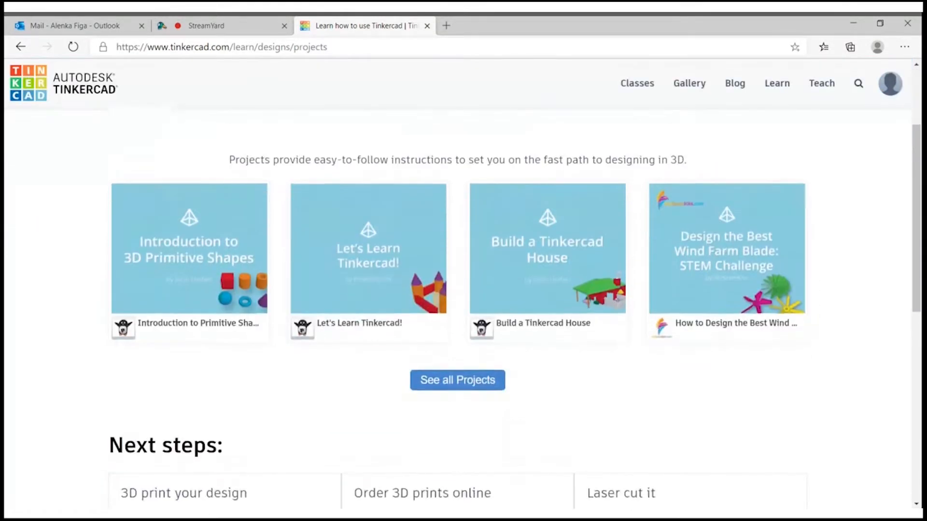
pyautogui.scroll(-3)
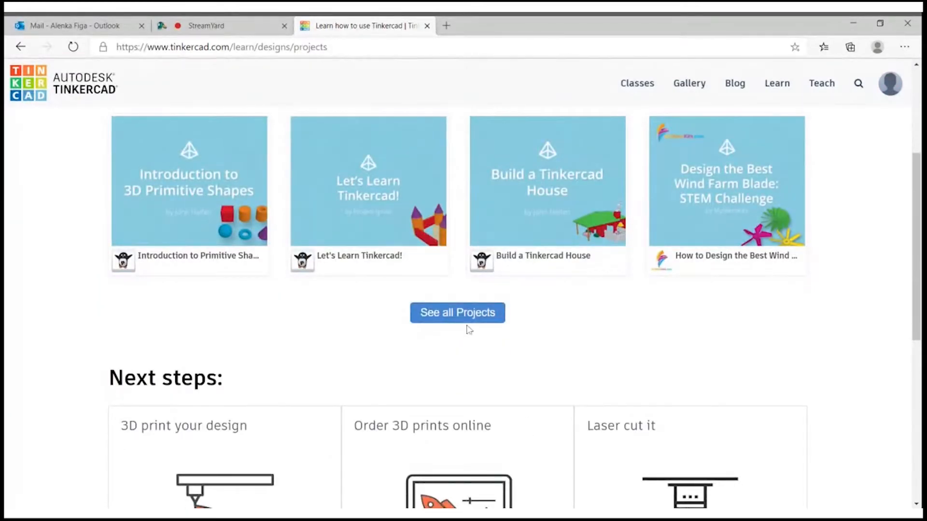
pyautogui.click(456, 313)
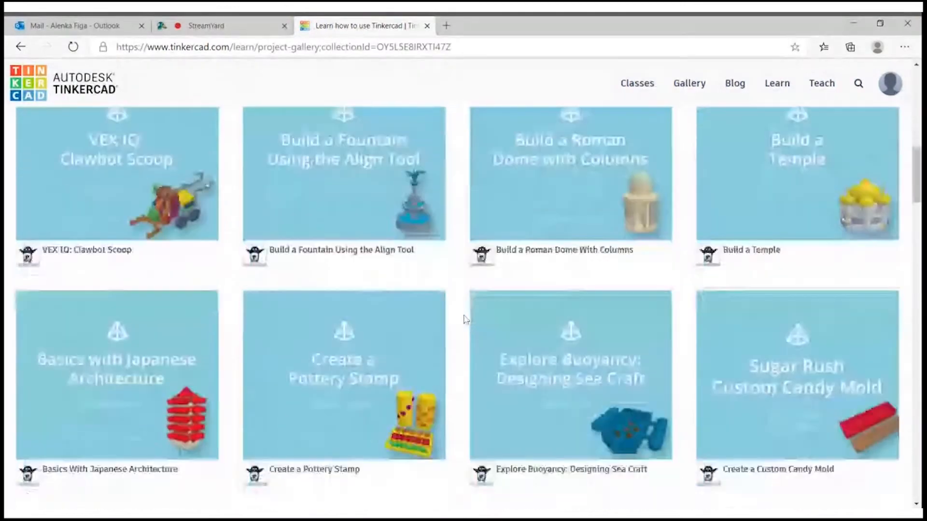
# Find and open the Name That Keychain project from the gallery
pyautogui.scroll(-3)
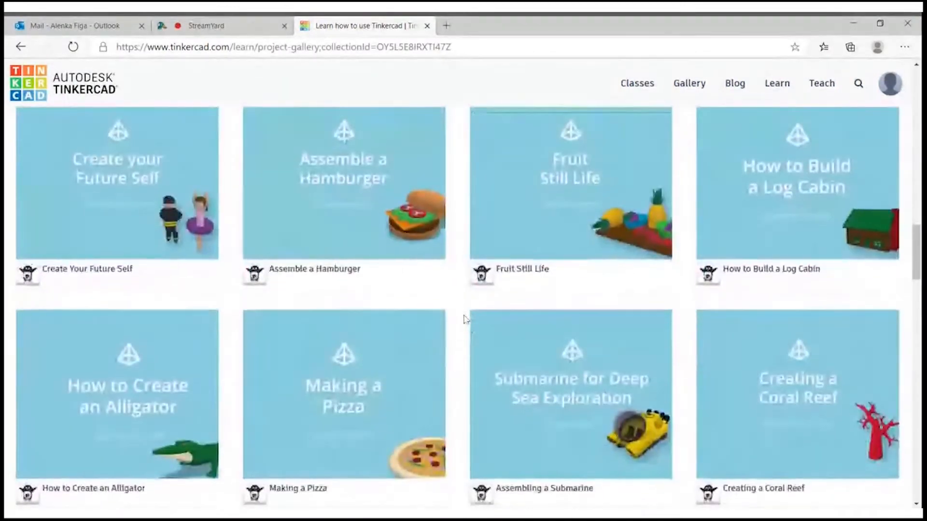
pyautogui.scroll(-3)
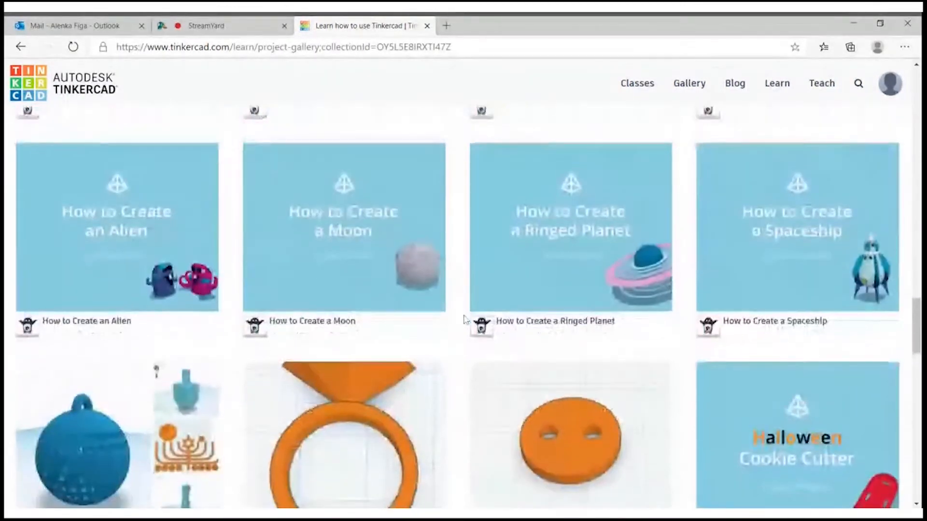
pyautogui.scroll(-3)
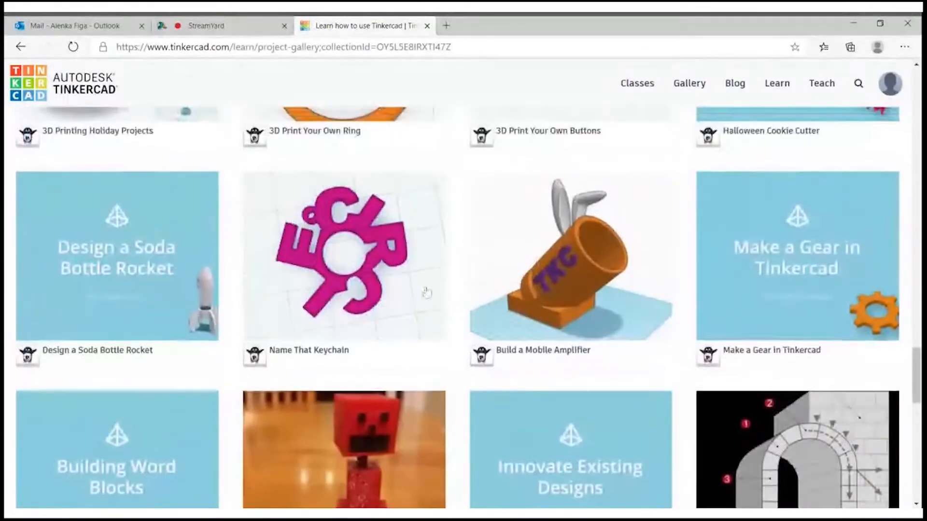
pyautogui.click(344, 256)
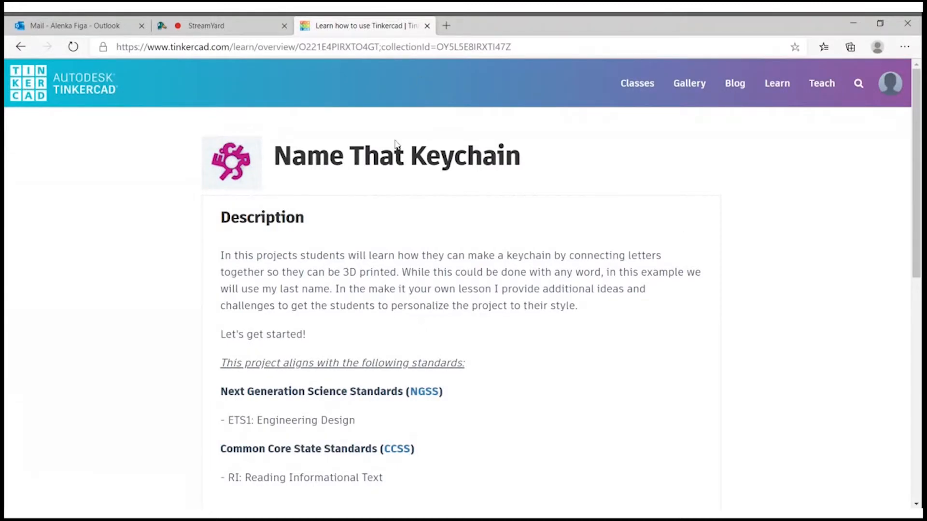
# Start lesson 1, Create Your Name From Letters, opening the editor on an empty workplane
pyautogui.scroll(-3)
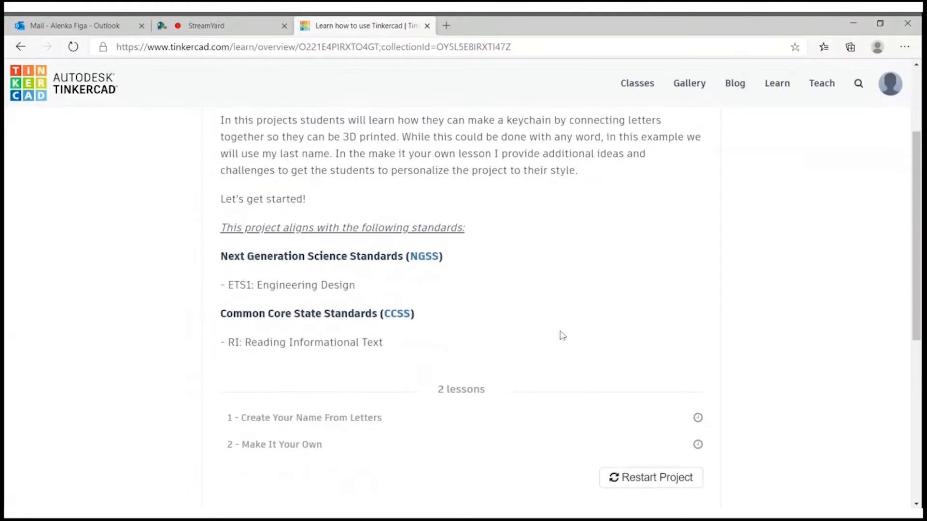
pyautogui.scroll(-3)
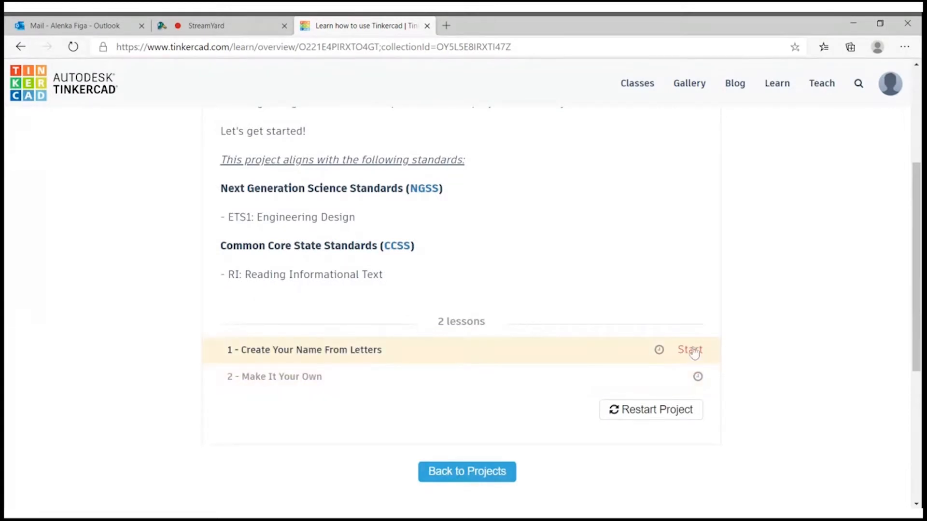
pyautogui.click(689, 349)
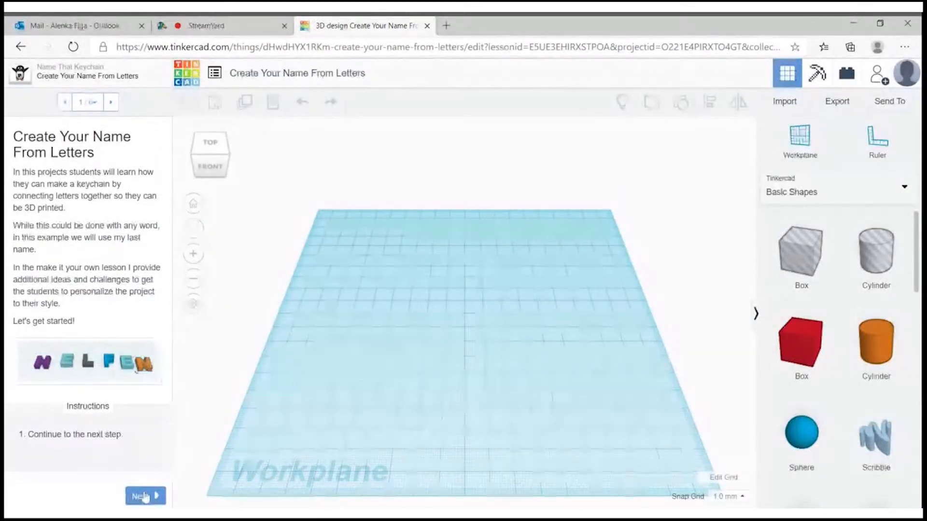
# Reach the Select Your Letters step and switch the shape library to Text and numbers
pyautogui.click(145, 495)
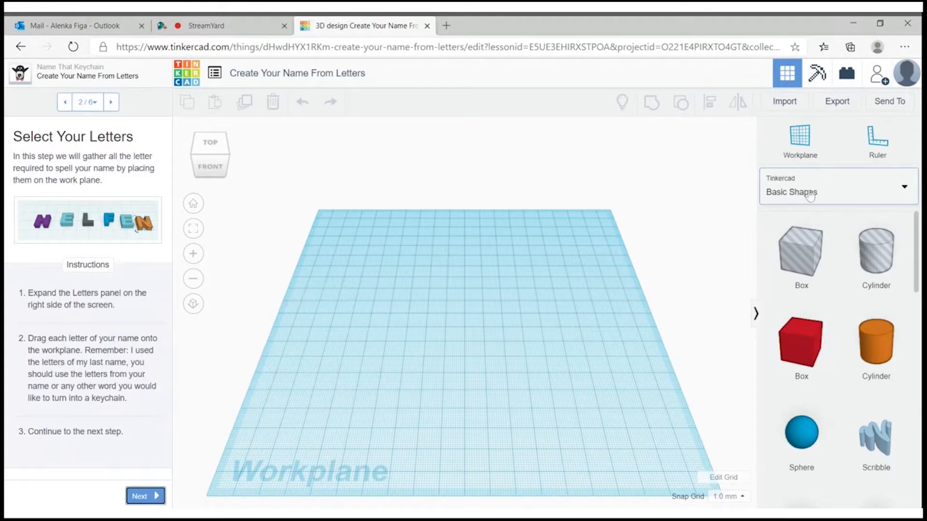
pyautogui.click(833, 191)
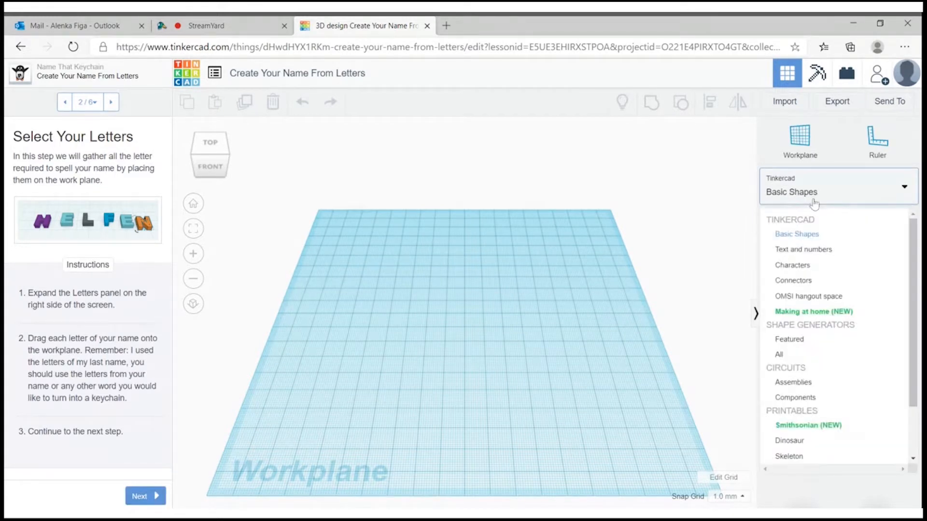
pyautogui.click(804, 250)
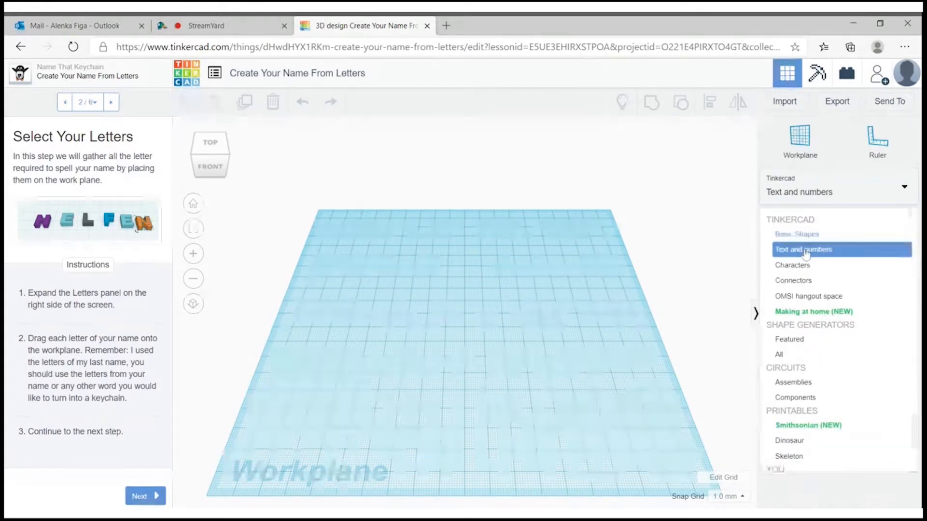
pyautogui.click(802, 249)
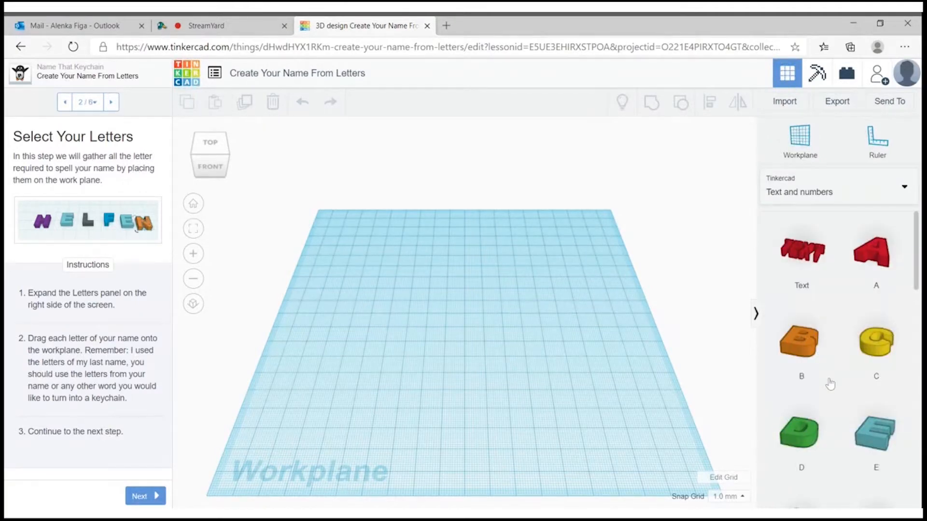
pyautogui.moveTo(897, 335)
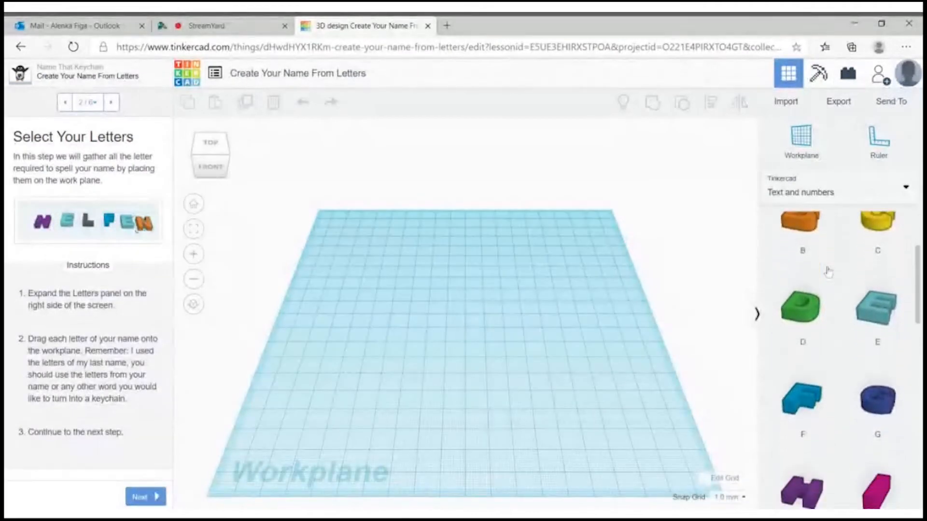
pyautogui.scroll(-3)
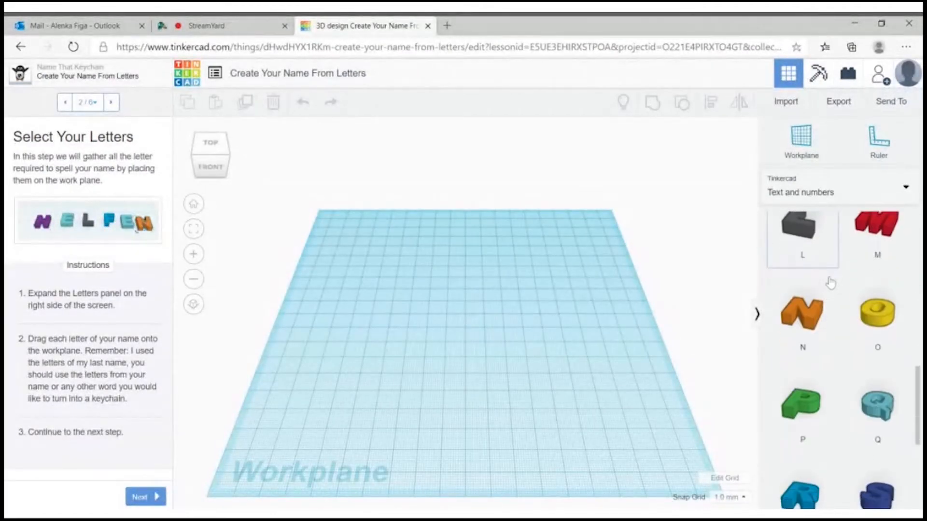
pyautogui.scroll(-3)
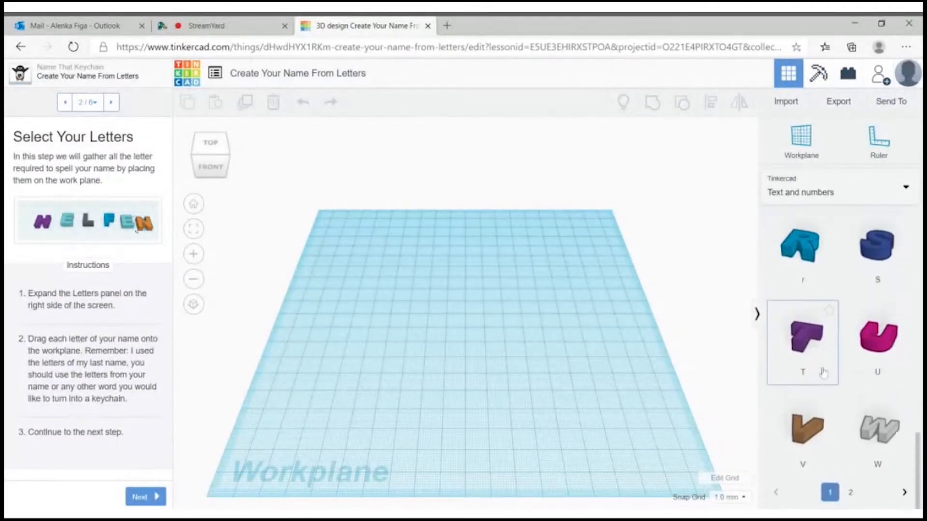
# Drag letter shapes from the library to place T, H, C and L in a row on the workplane
pyautogui.moveTo(802, 336); pyautogui.dragTo(370, 328)
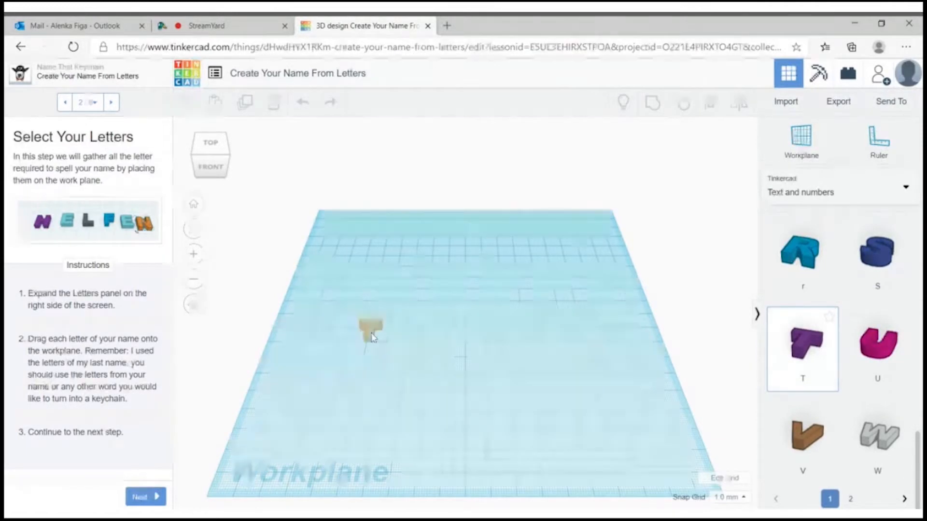
pyautogui.click(370, 328)
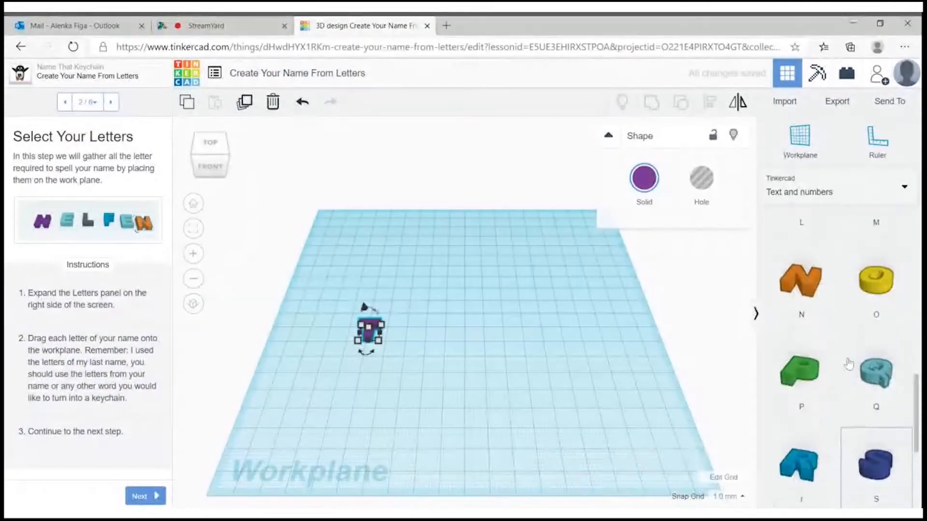
pyautogui.scroll(-3)
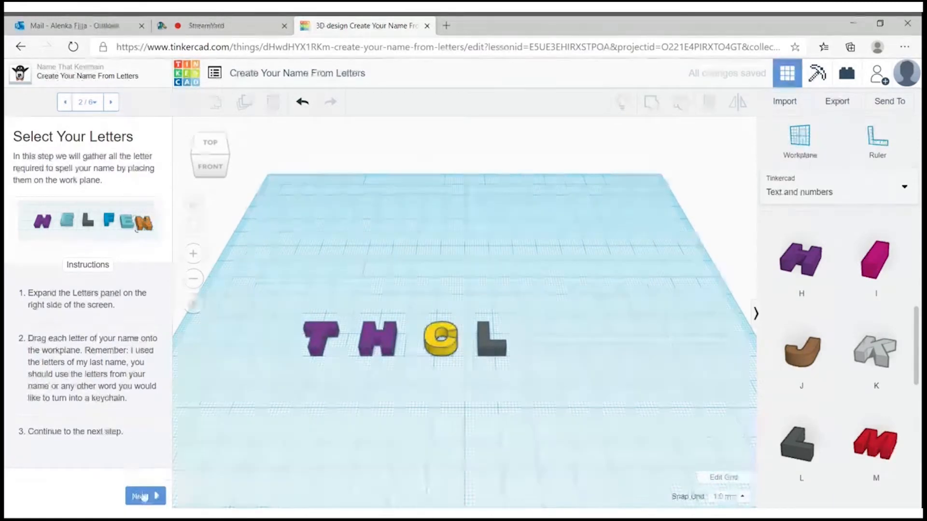
# Select all four letters and align them along their bottom edges
pyautogui.click(145, 495)
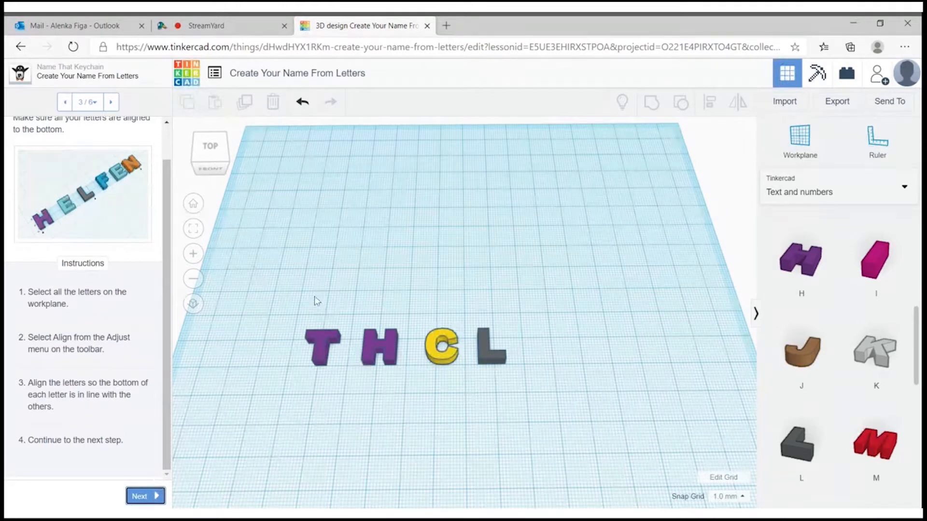
pyautogui.moveTo(367, 412)
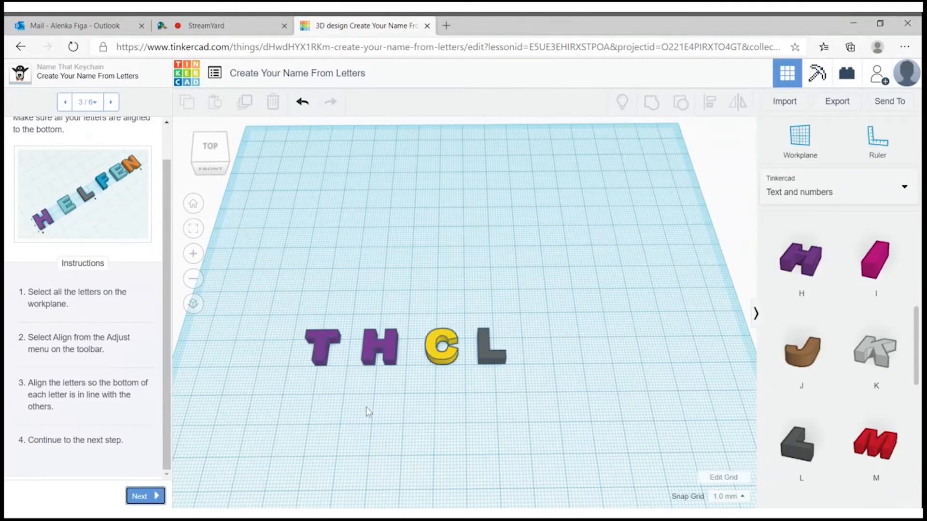
pyautogui.moveTo(290, 312)
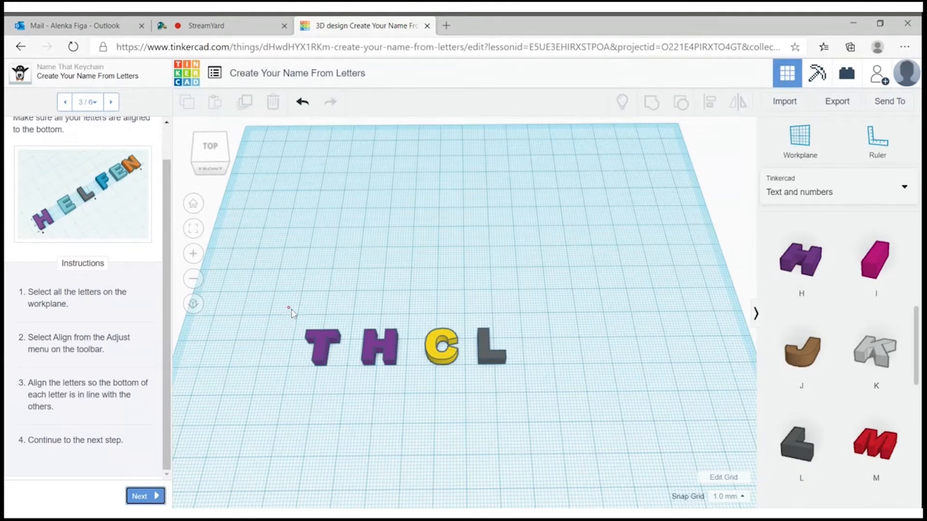
pyautogui.moveTo(288, 309); pyautogui.dragTo(526, 385)
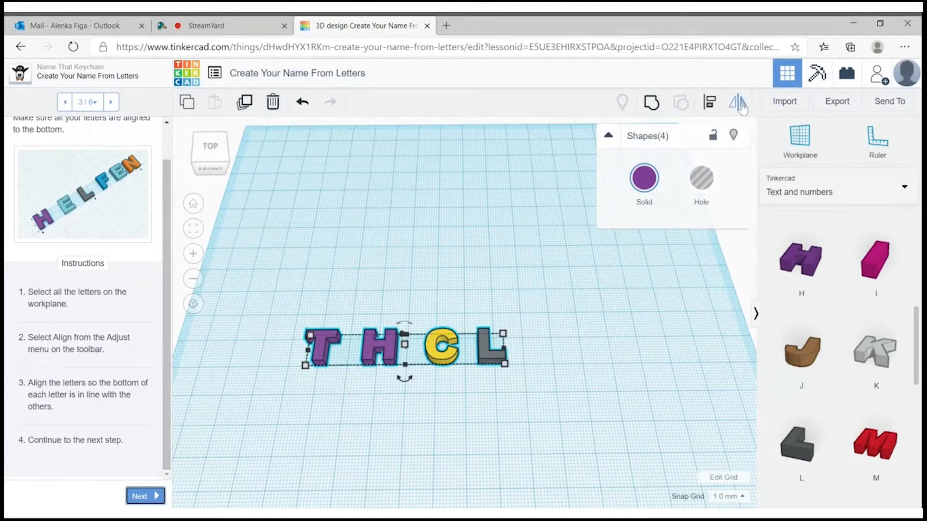
pyautogui.moveTo(631, 106)
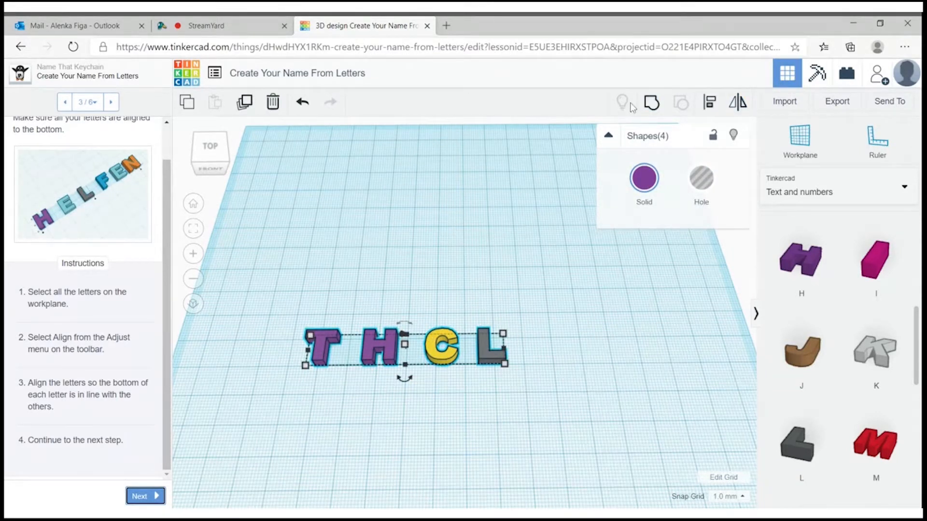
pyautogui.moveTo(709, 101)
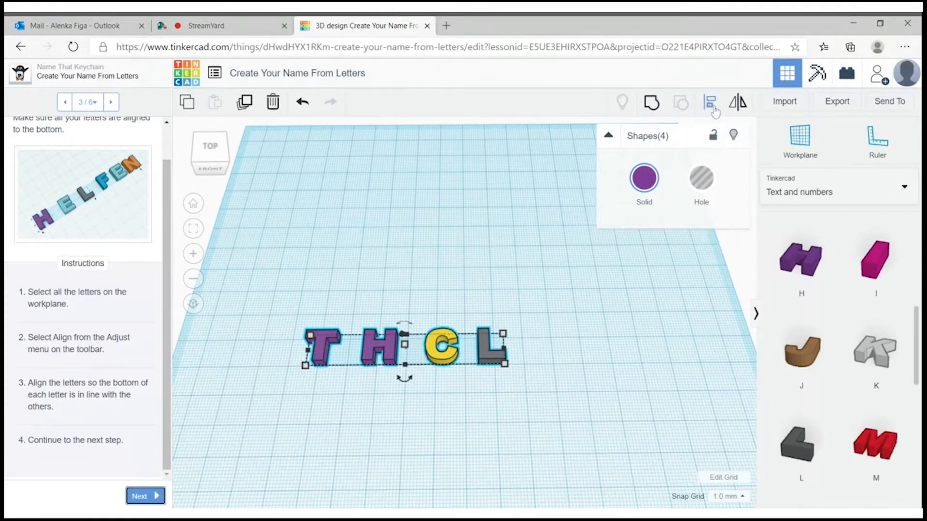
pyautogui.click(710, 101)
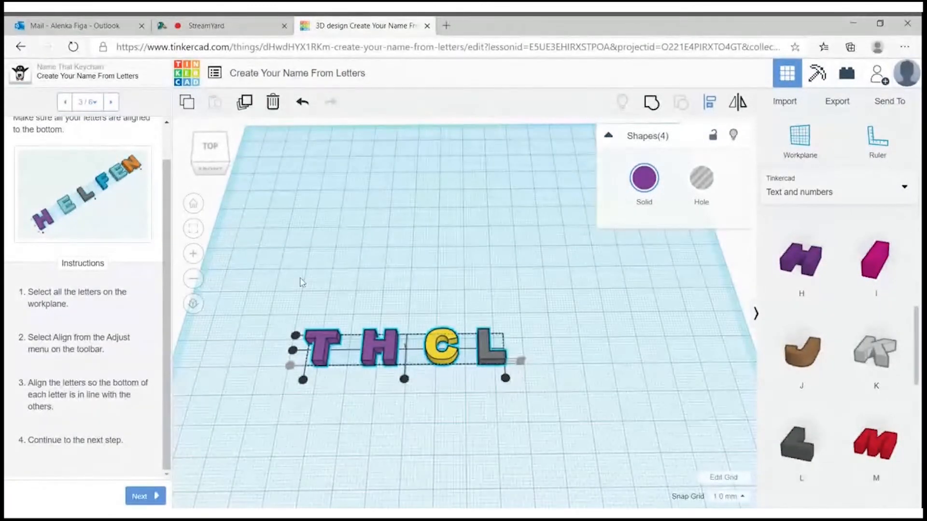
pyautogui.click(373, 254)
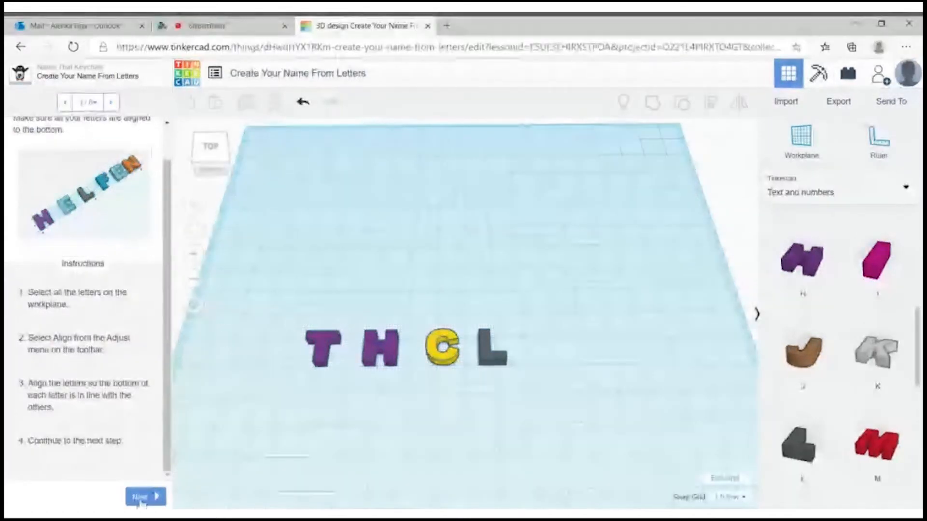
# Nudge H, C and L left so each overlaps the previous letter, forming one connected THCL
pyautogui.click(141, 496)
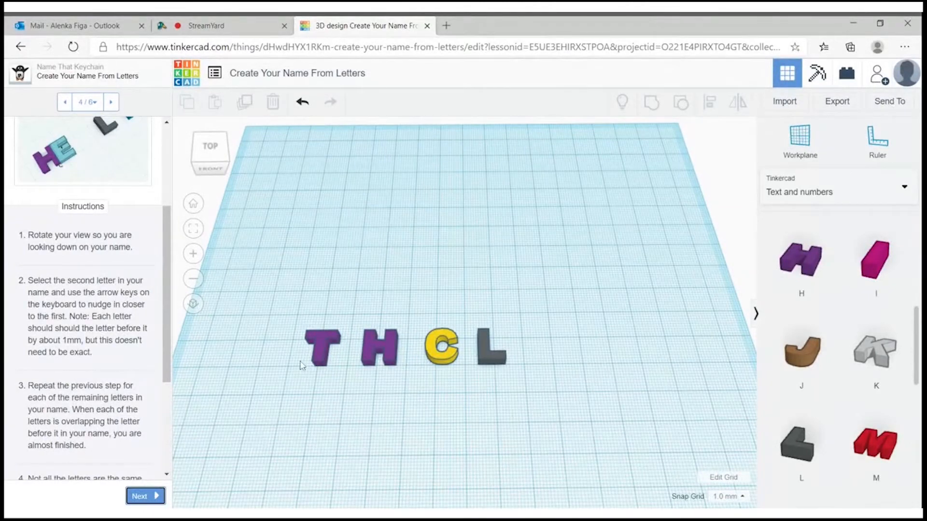
pyautogui.click(380, 347)
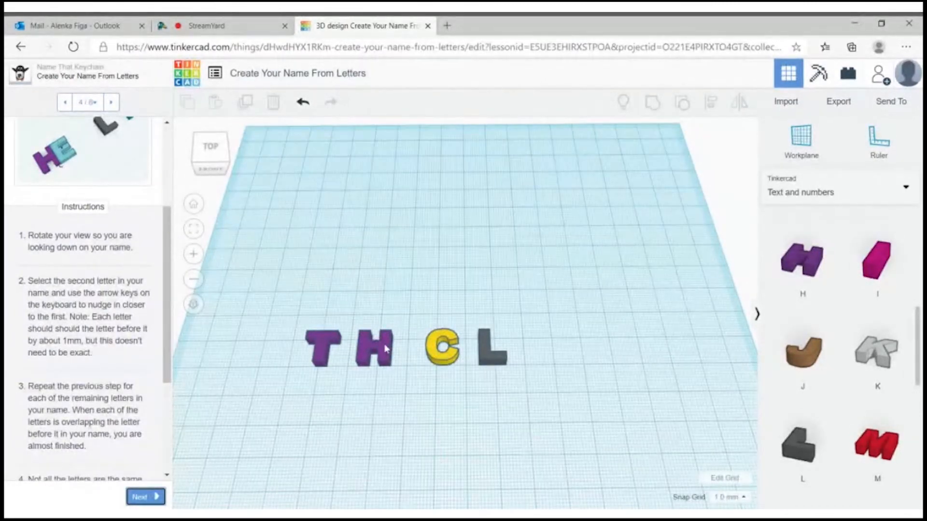
pyautogui.click(372, 348)
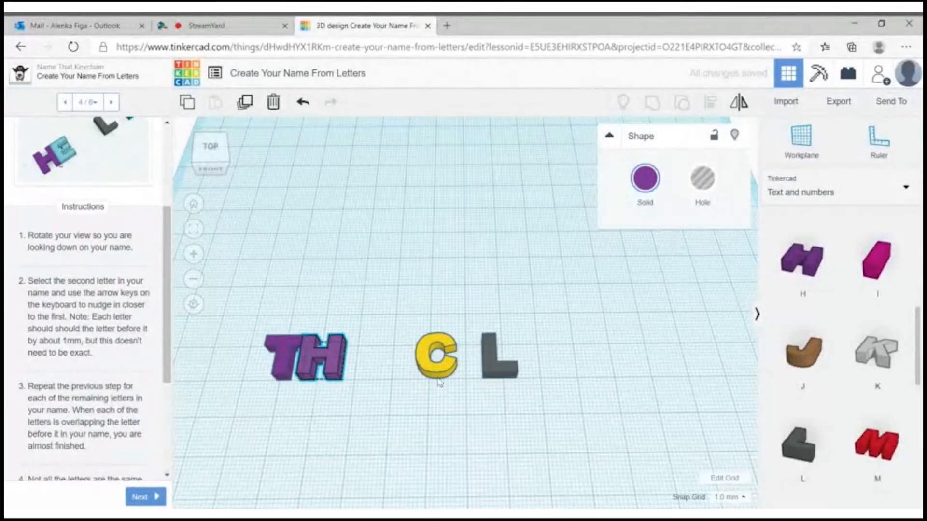
pyautogui.click(437, 357)
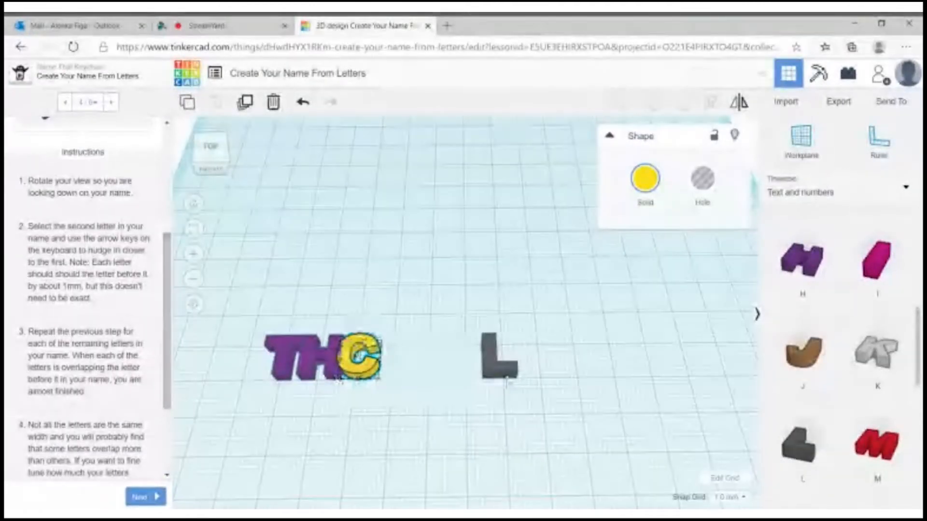
pyautogui.click(496, 357)
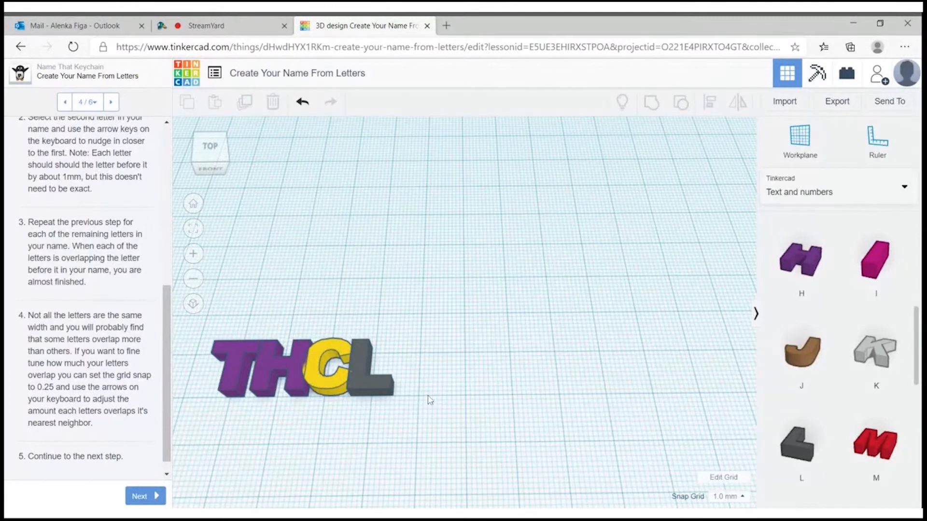
pyautogui.moveTo(531, 440)
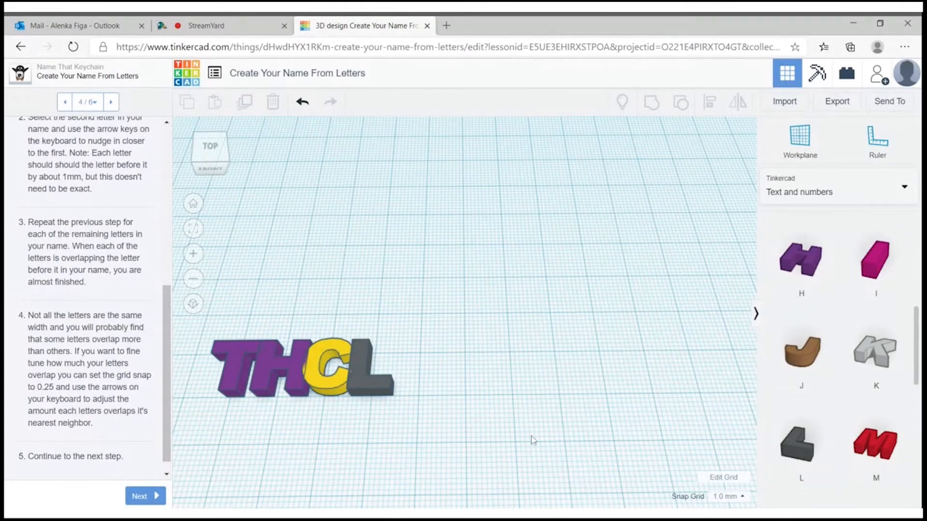
# Change the snap grid to 0.25 mm for finer nudging of the letters
pyautogui.click(728, 496)
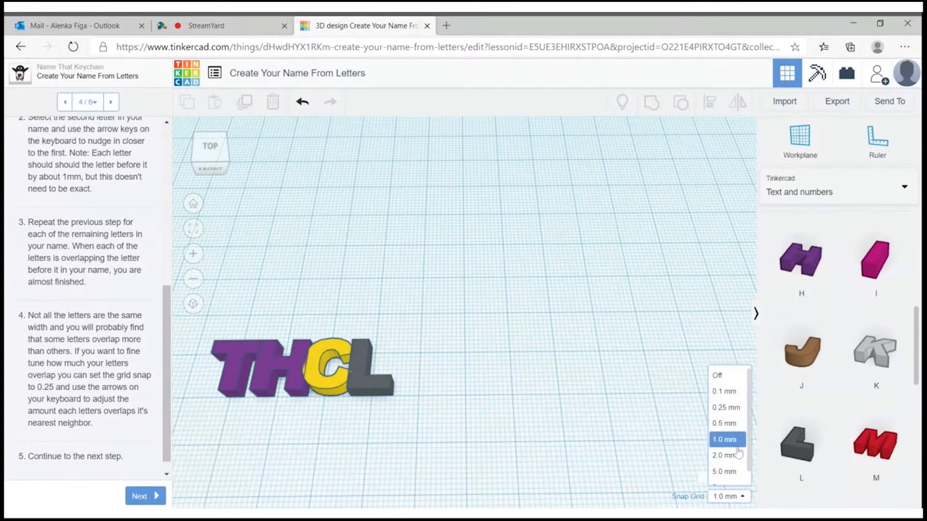
pyautogui.click(725, 407)
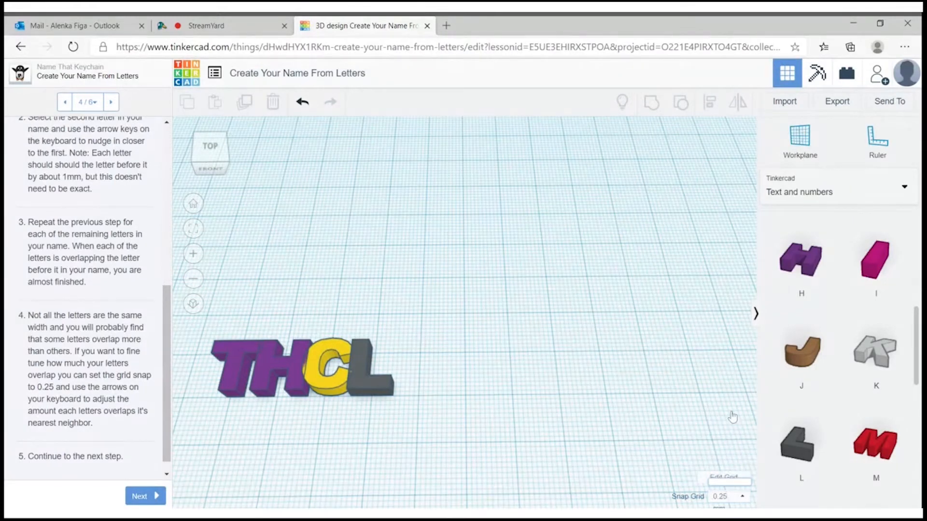
pyautogui.click(322, 364)
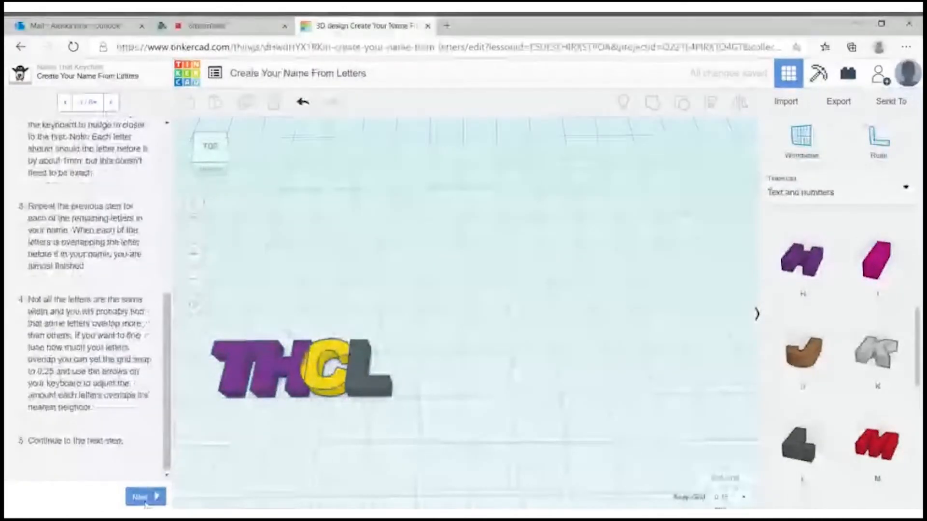
# Select all four overlapping letters and group them into one purple THCL object
pyautogui.click(141, 496)
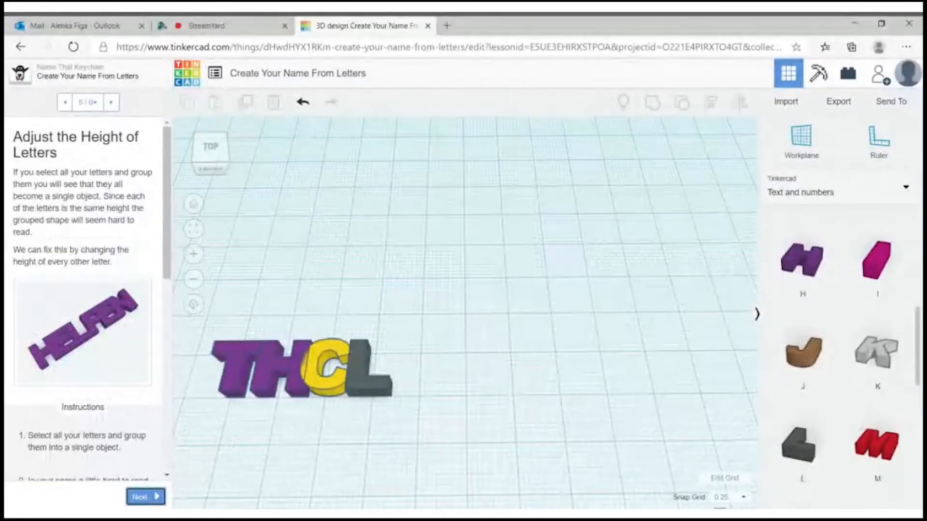
pyautogui.scroll(-3)
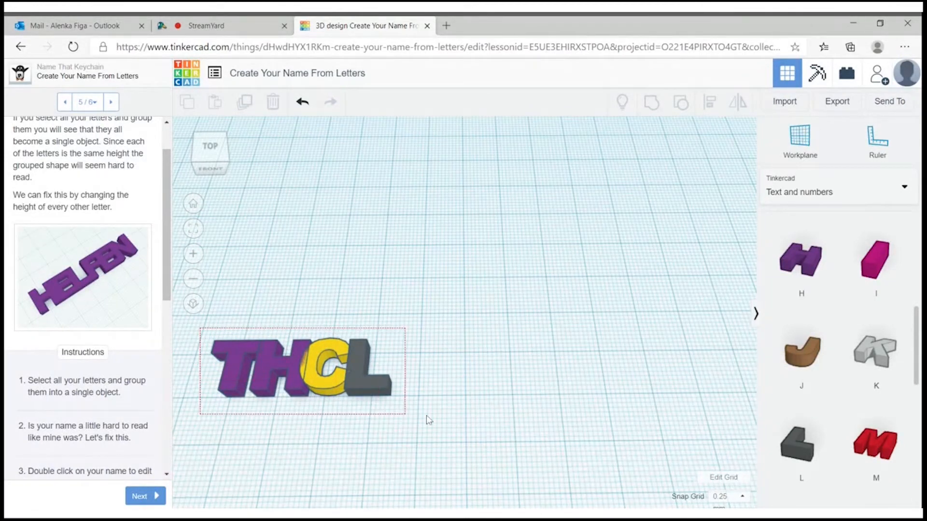
pyautogui.click(295, 370)
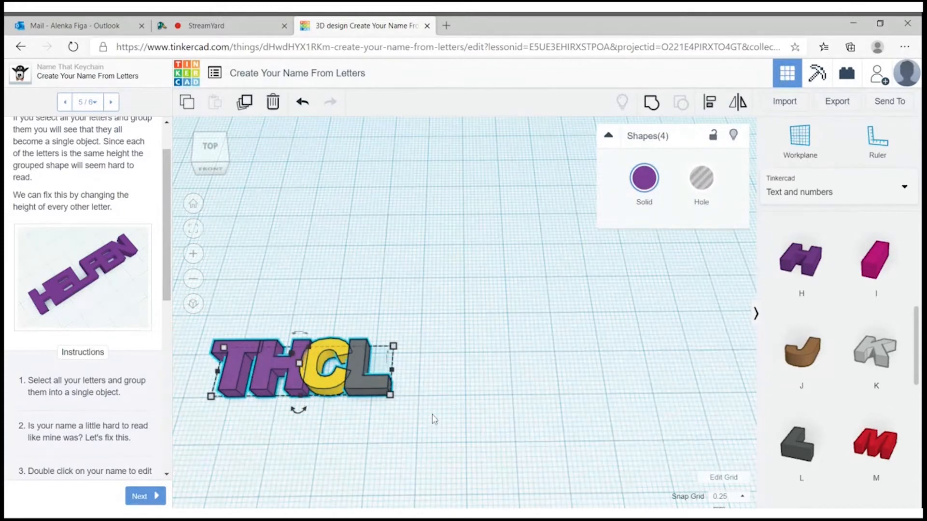
pyautogui.moveTo(651, 103)
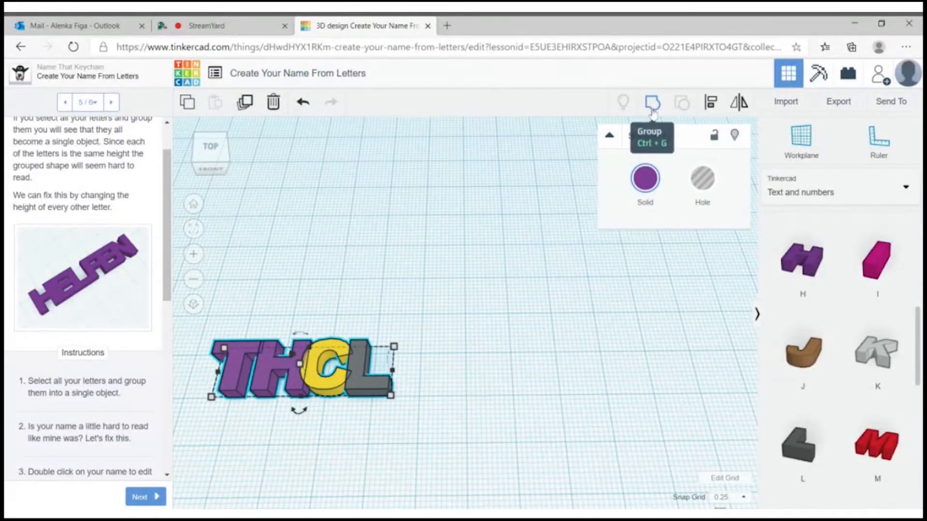
pyautogui.click(652, 102)
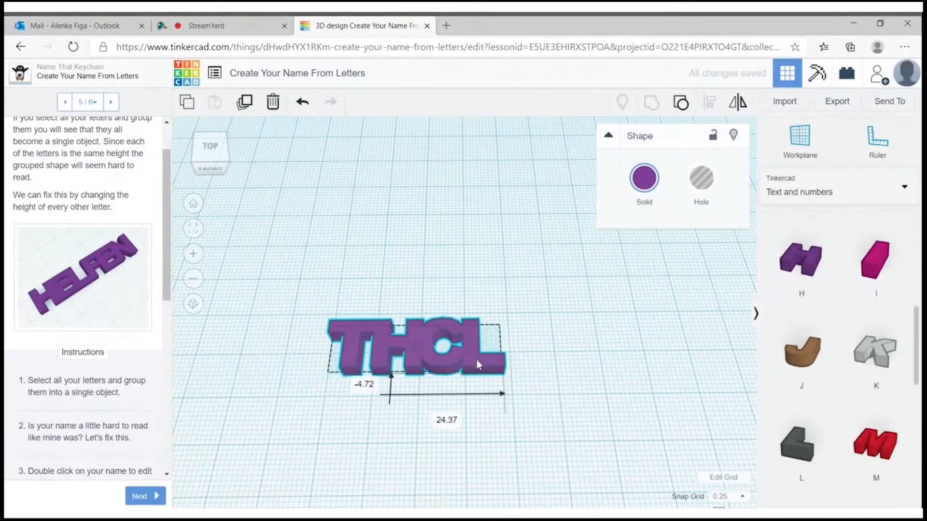
# Edit the H inside the THCL group with snap grid at 1.0 mm, making it 4 mm tall
pyautogui.click(597, 384)
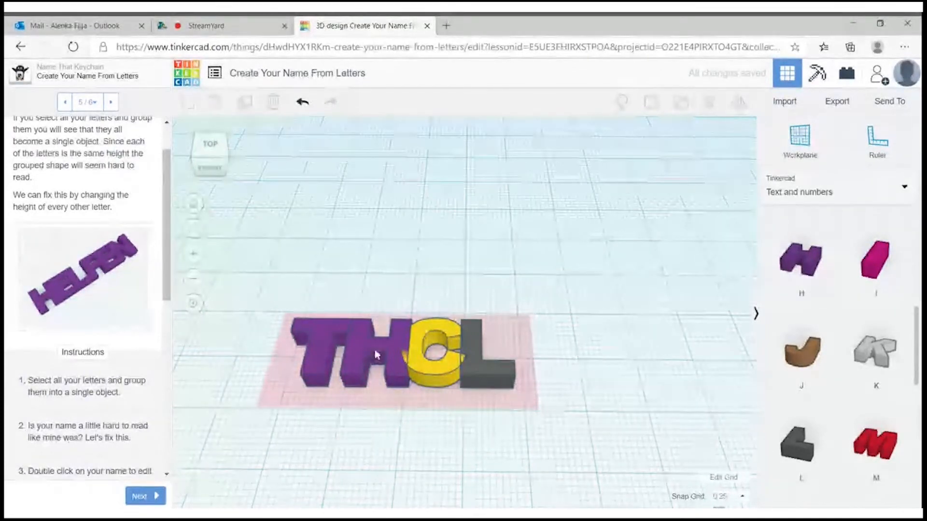
pyautogui.click(368, 354)
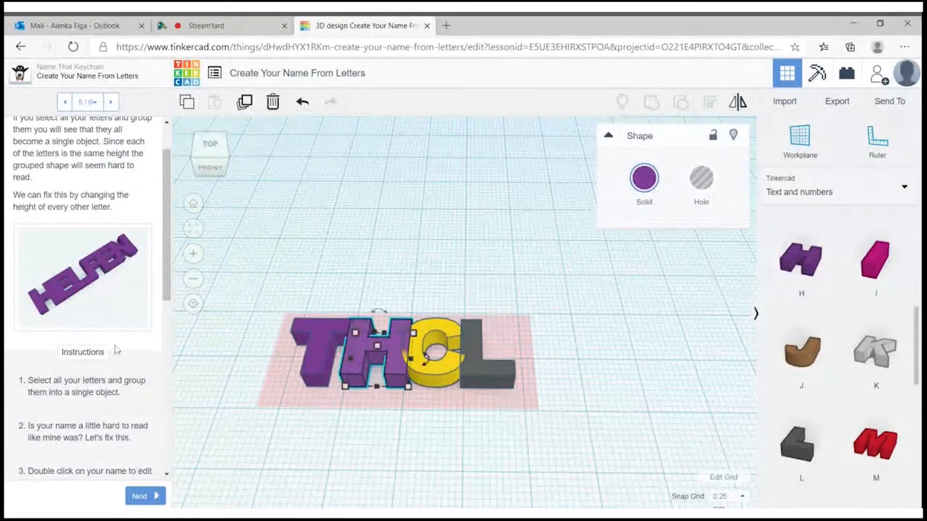
pyautogui.scroll(-3)
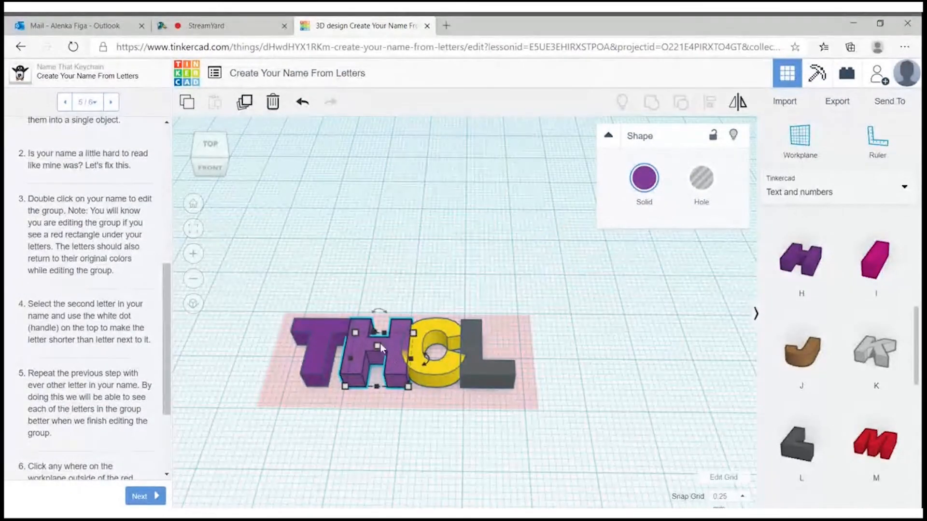
pyautogui.click(728, 496)
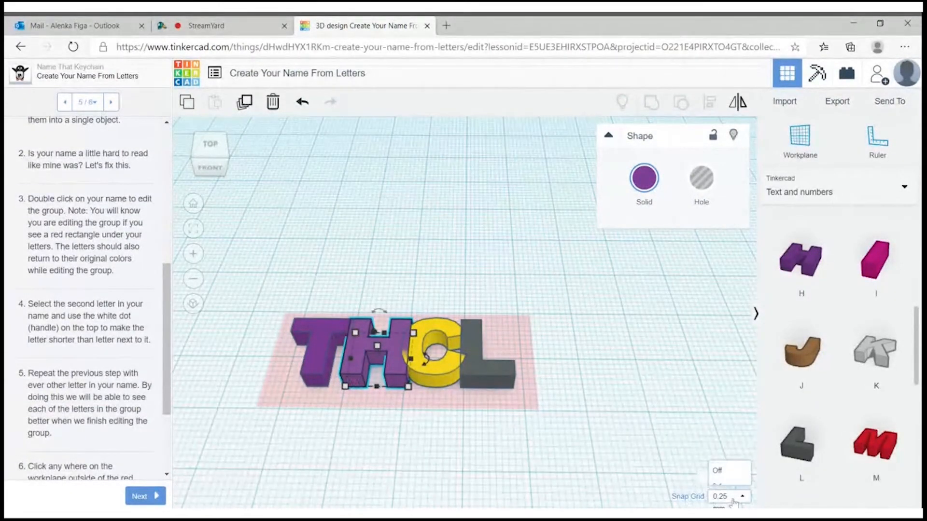
pyautogui.click(742, 496)
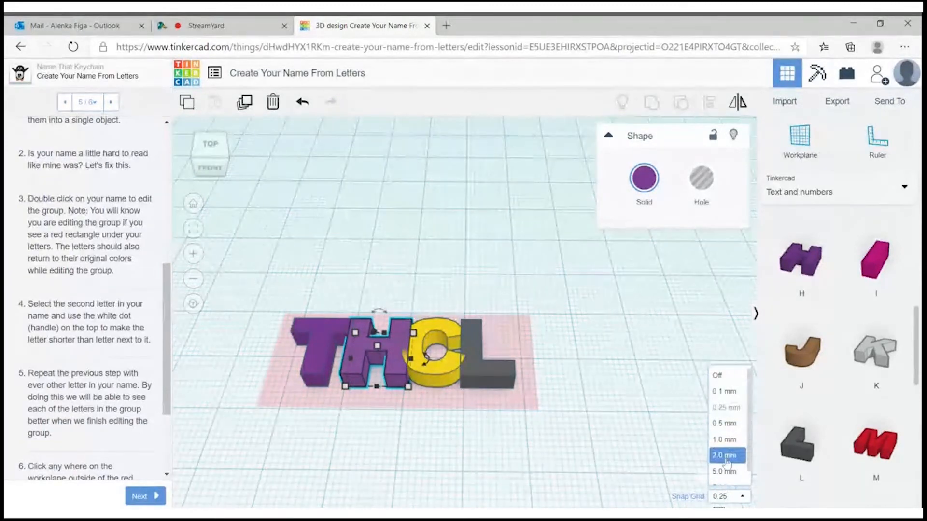
pyautogui.click(723, 440)
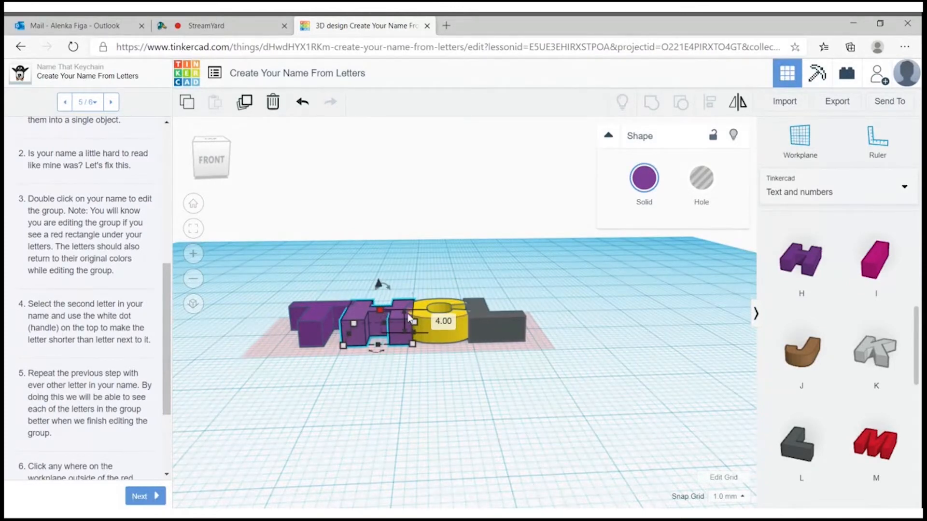
pyautogui.moveTo(379, 312)
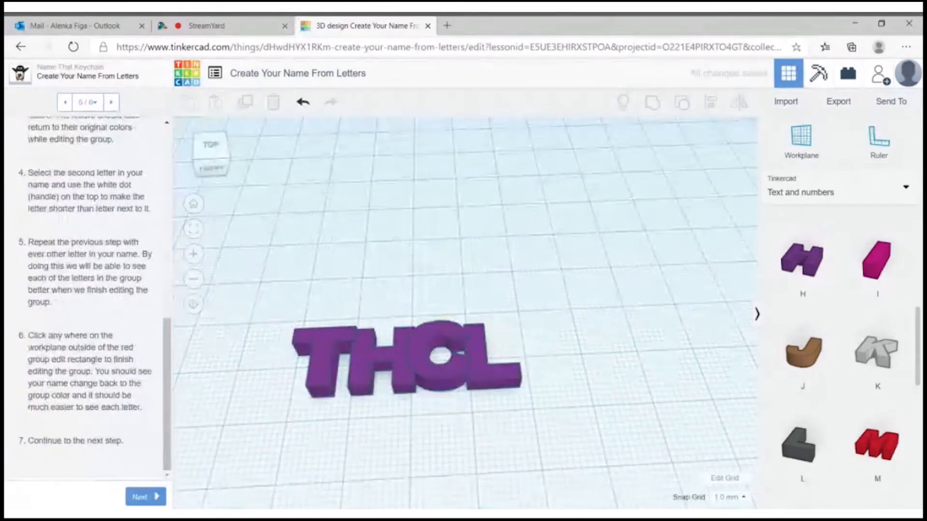
# At the keyring loop step, switch to Basic Shapes and drop an orange cylinder on the workplane
pyautogui.click(146, 496)
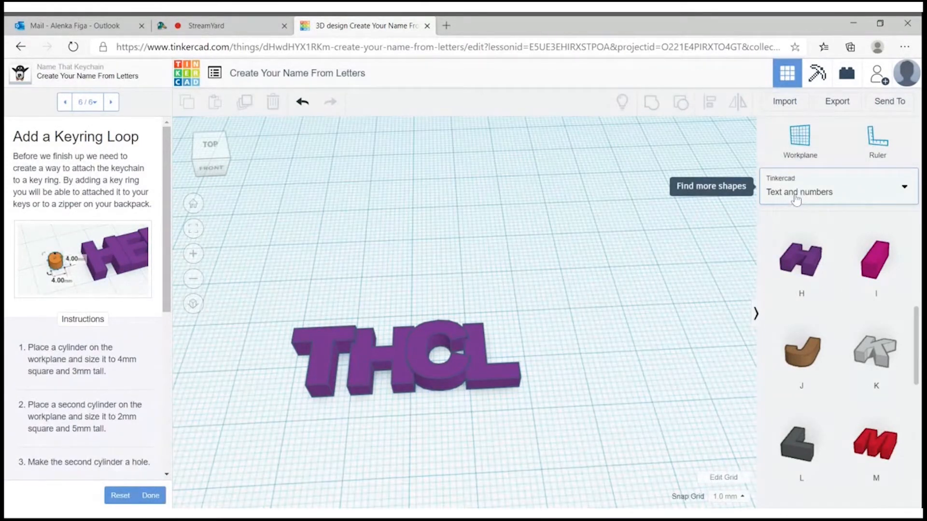
pyautogui.click(836, 191)
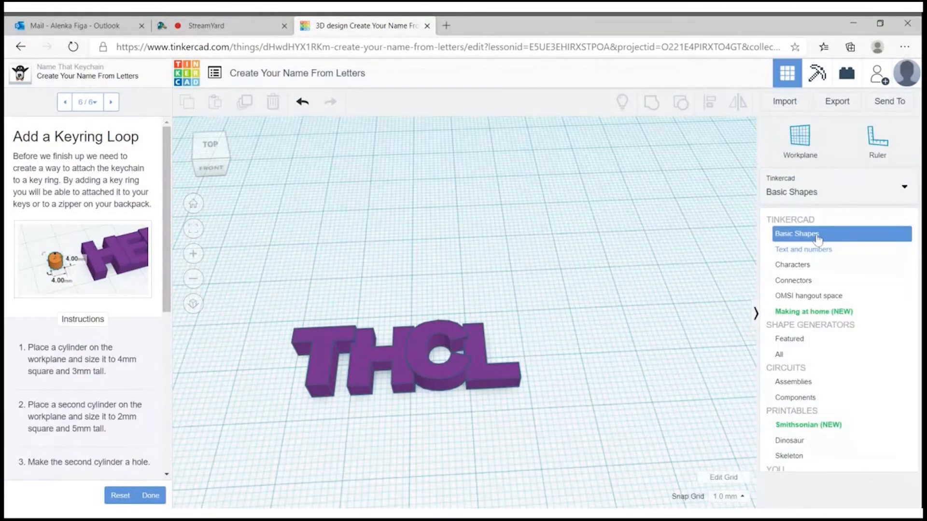
pyautogui.click(796, 233)
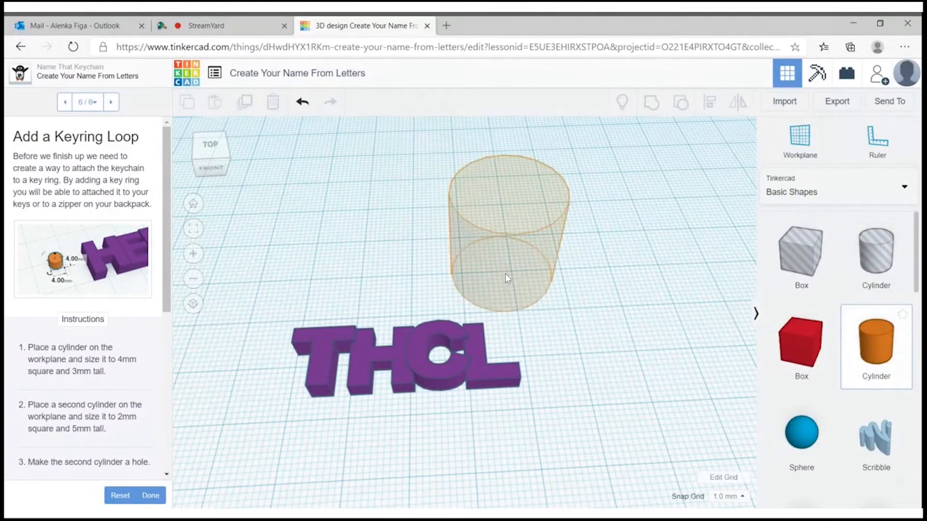
pyautogui.click(504, 278)
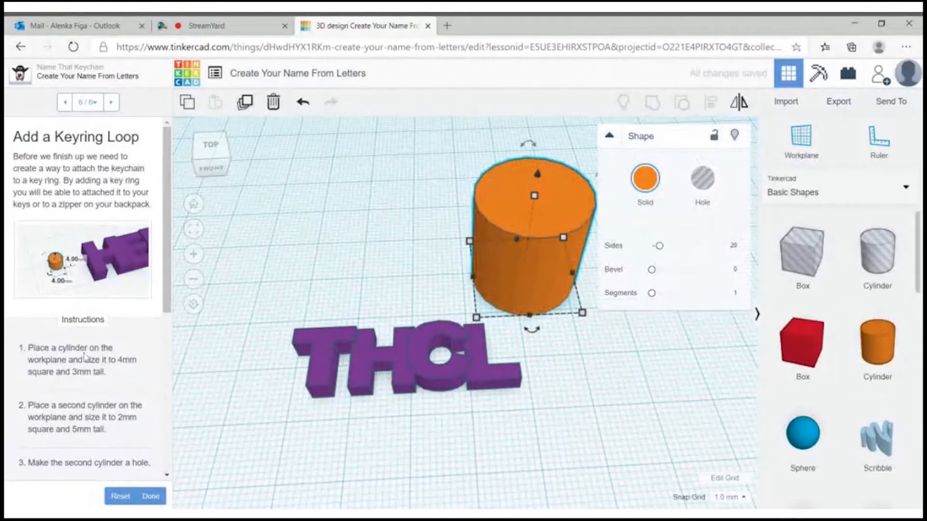
# Shrink the cylinder to 4×4×3 mm and move it close above the THCL name
pyautogui.scroll(-3)
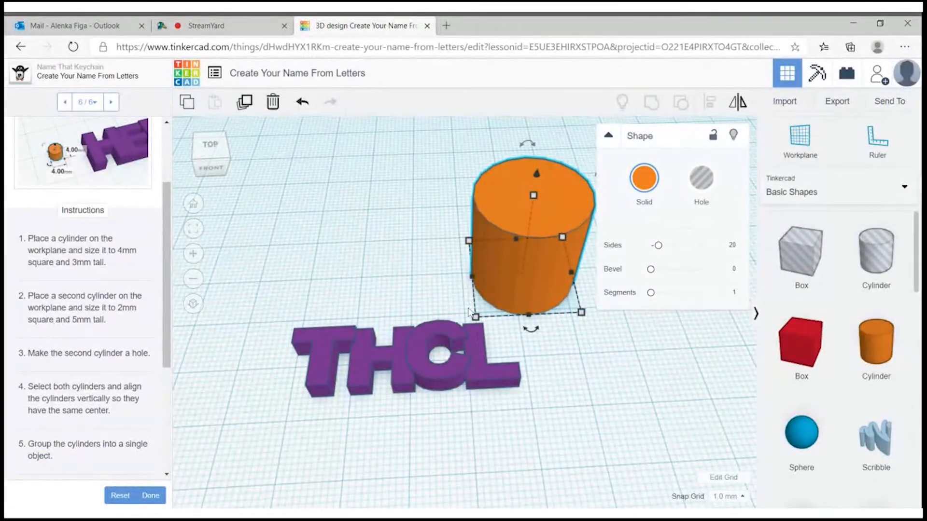
pyautogui.moveTo(581, 312); pyautogui.dragTo(581, 312)
pyautogui.write('3')
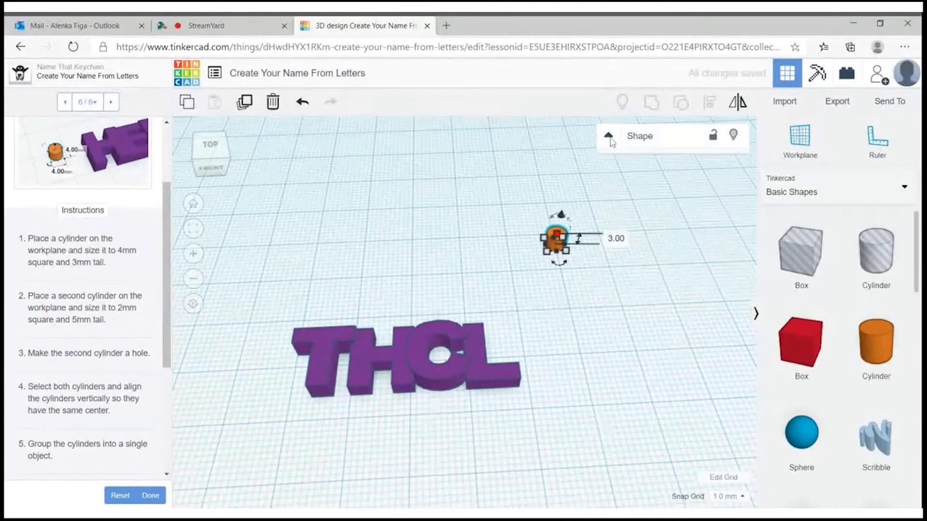
pyautogui.click(580, 298)
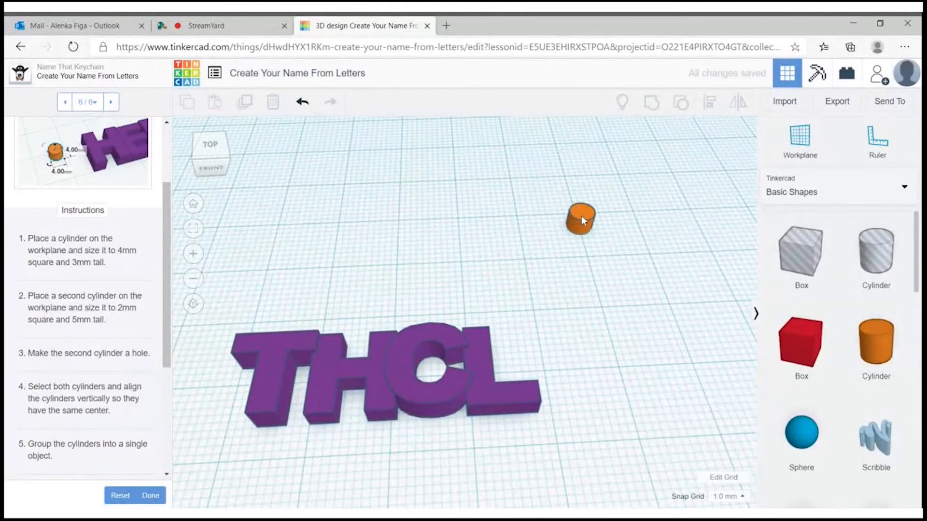
pyautogui.moveTo(579, 219); pyautogui.dragTo(402, 276)
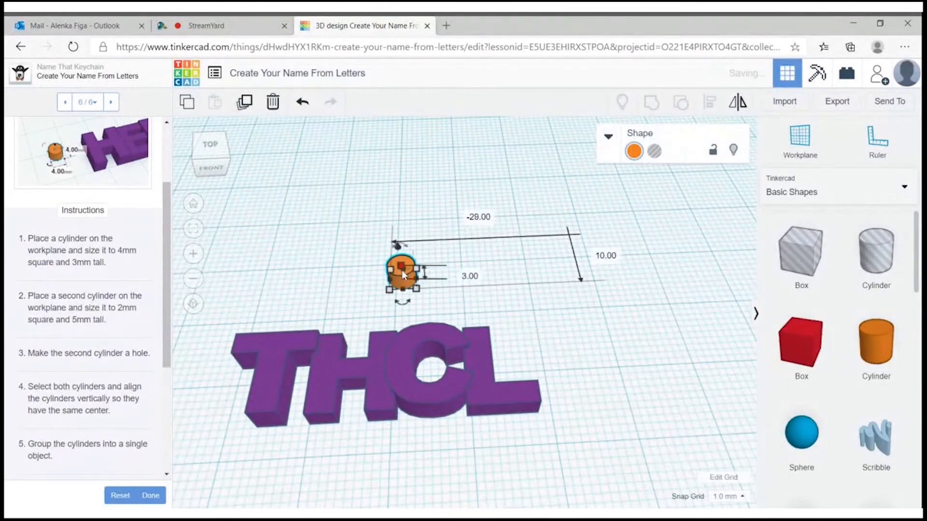
# Add a second cylinder and shrink its footprint to 2 × 2 mm
pyautogui.click(449, 260)
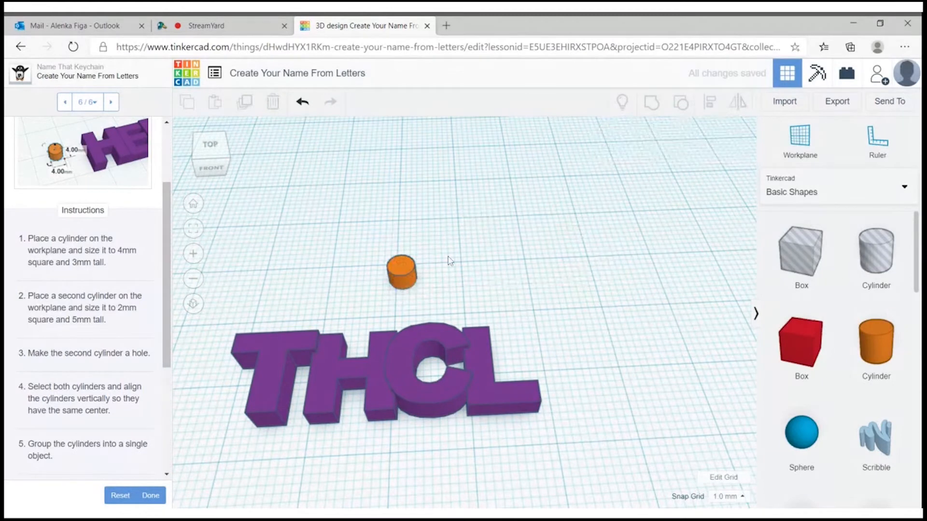
pyautogui.click(875, 342)
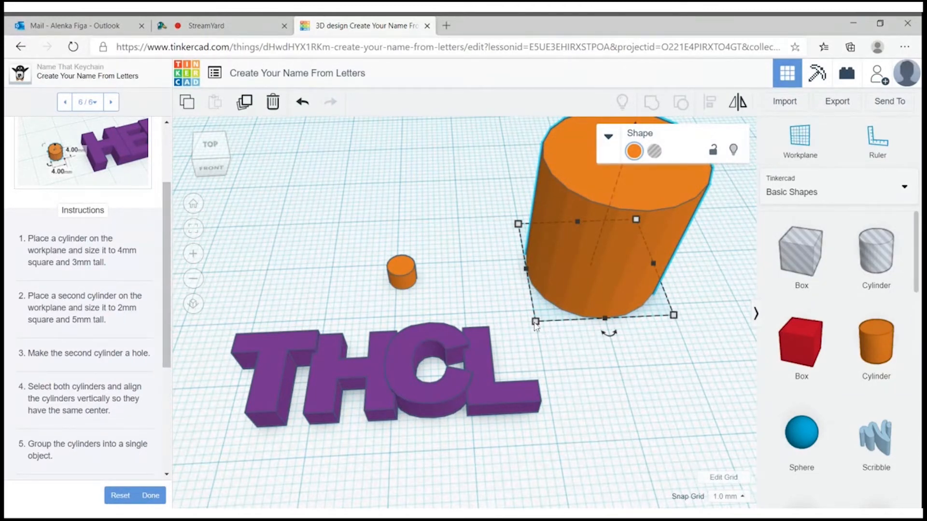
pyautogui.moveTo(535, 324); pyautogui.dragTo(538, 315)
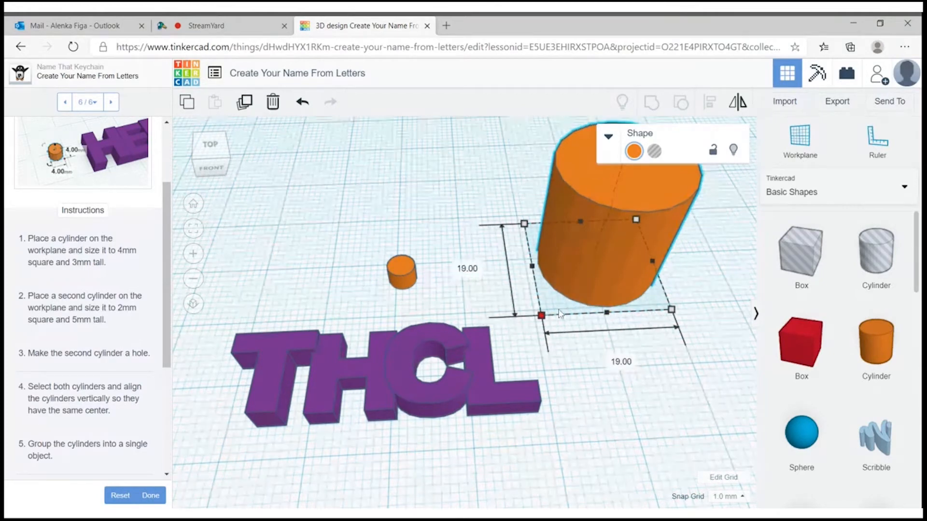
pyautogui.moveTo(540, 315); pyautogui.dragTo(569, 288)
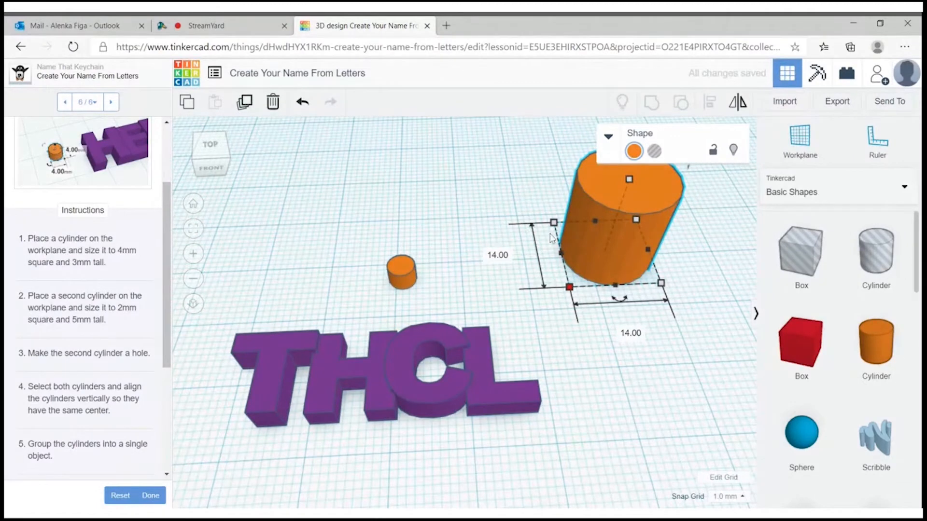
pyautogui.moveTo(499, 262)
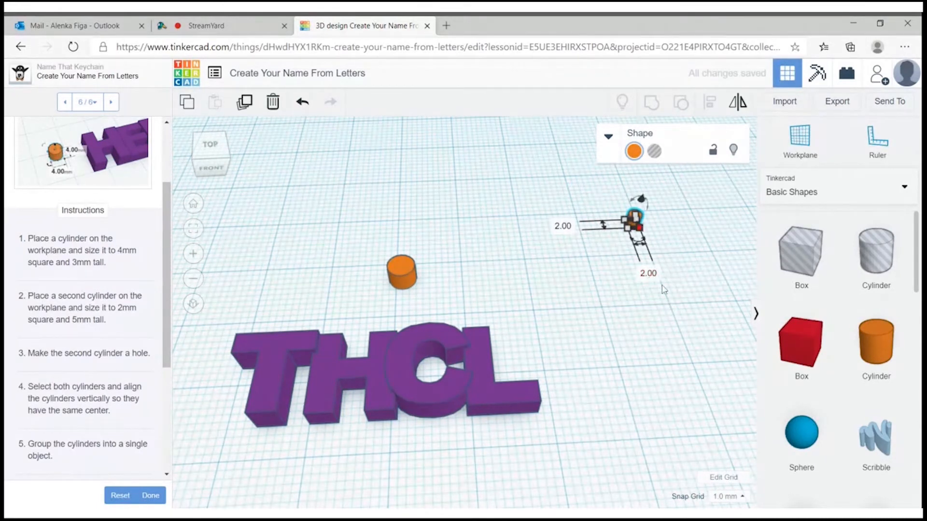
pyautogui.click(665, 211)
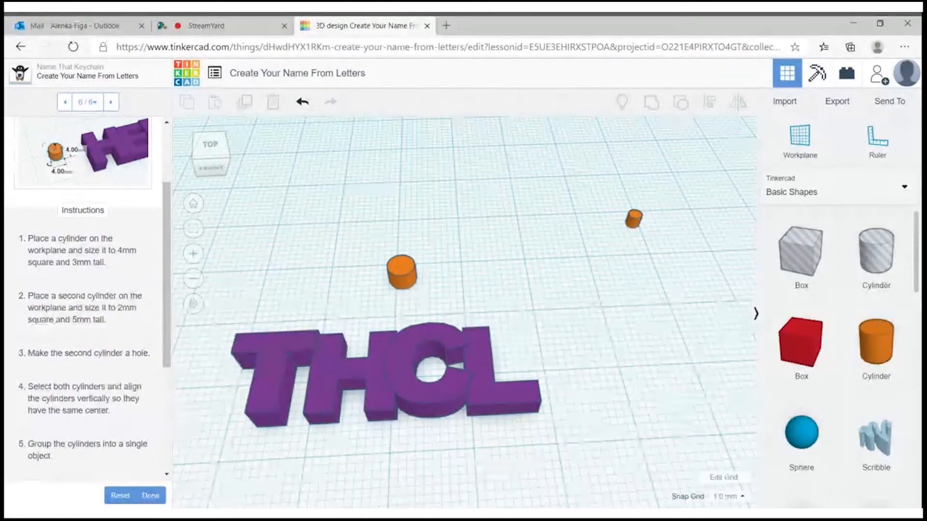
# Make the thin cylinder 5 mm tall and turn it into a hole
pyautogui.click(633, 219)
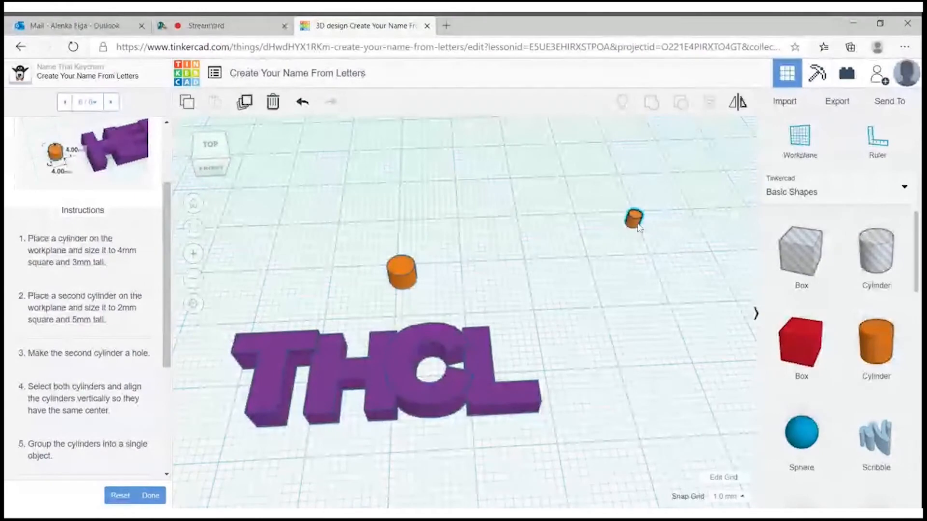
pyautogui.click(633, 219)
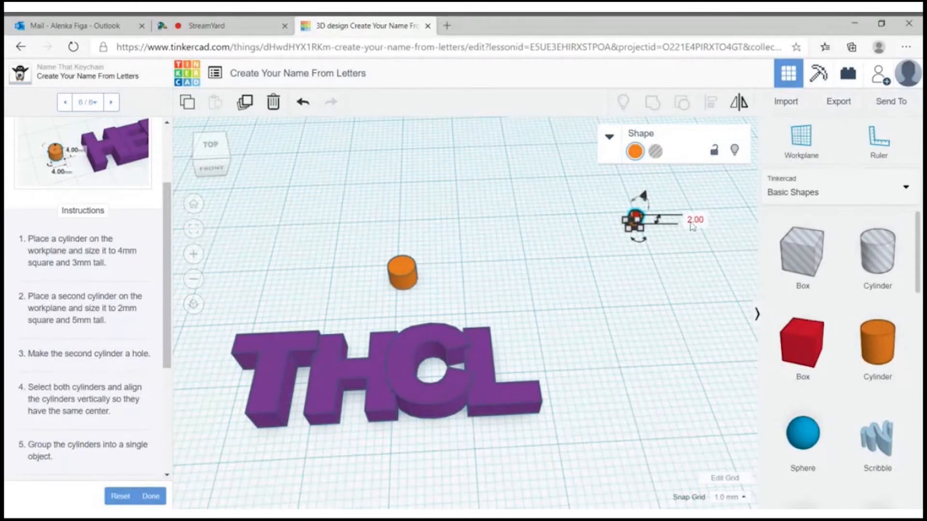
pyautogui.write('5')
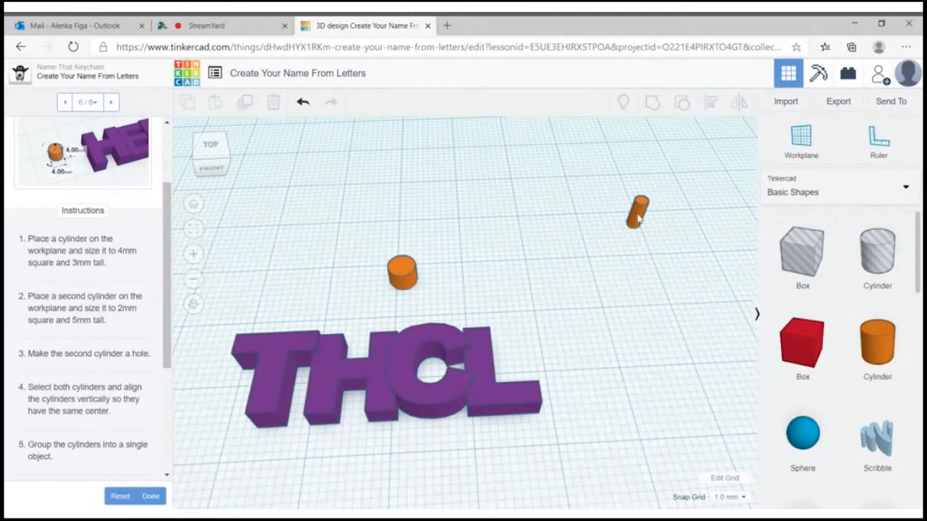
pyautogui.click(637, 213)
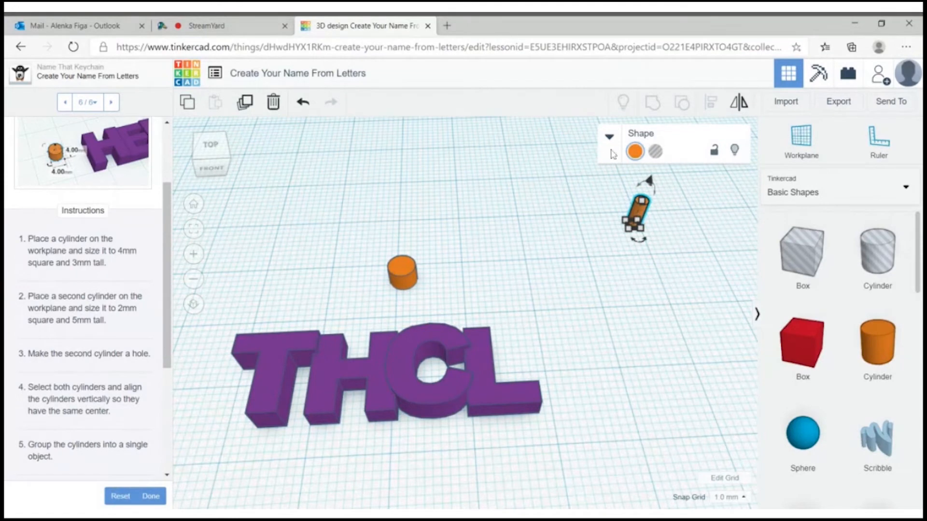
pyautogui.click(609, 136)
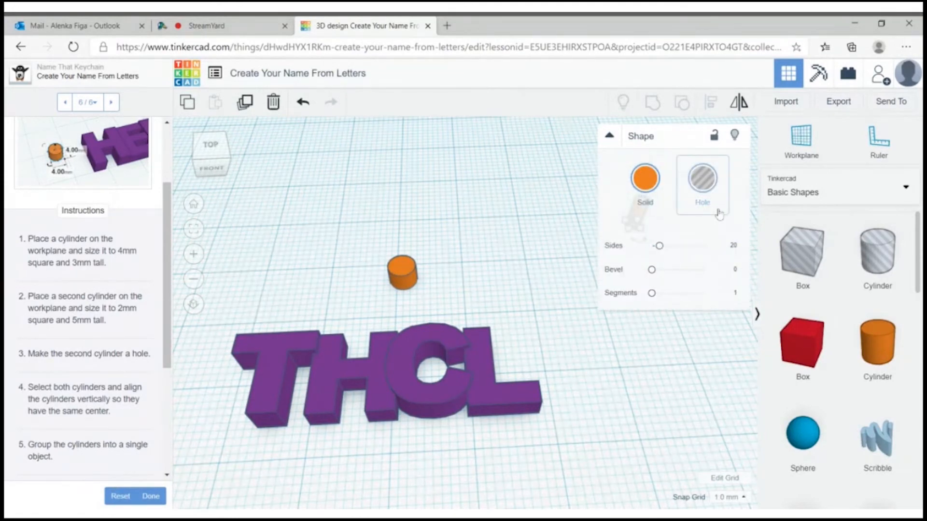
pyautogui.click(644, 177)
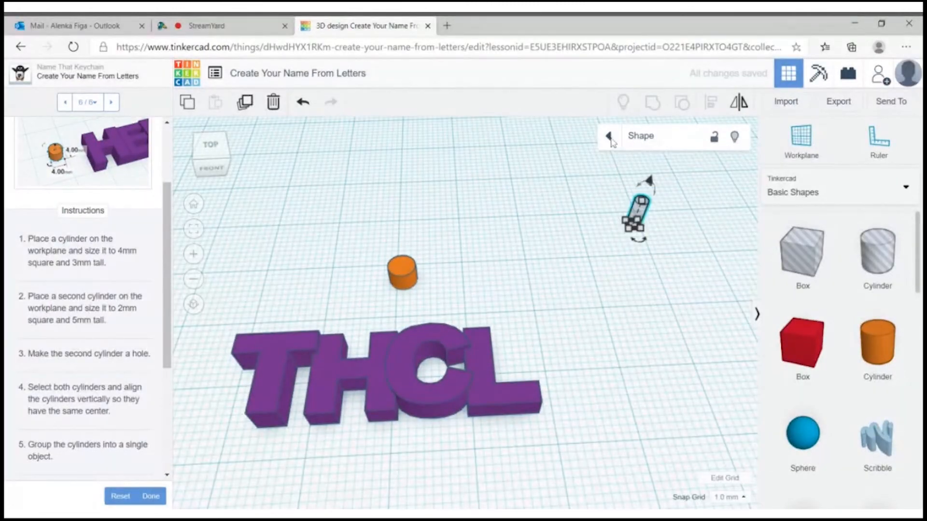
# Center the hole cylinder on the orange cylinder and group them into one keyring loop
pyautogui.moveTo(639, 207); pyautogui.dragTo(488, 262)
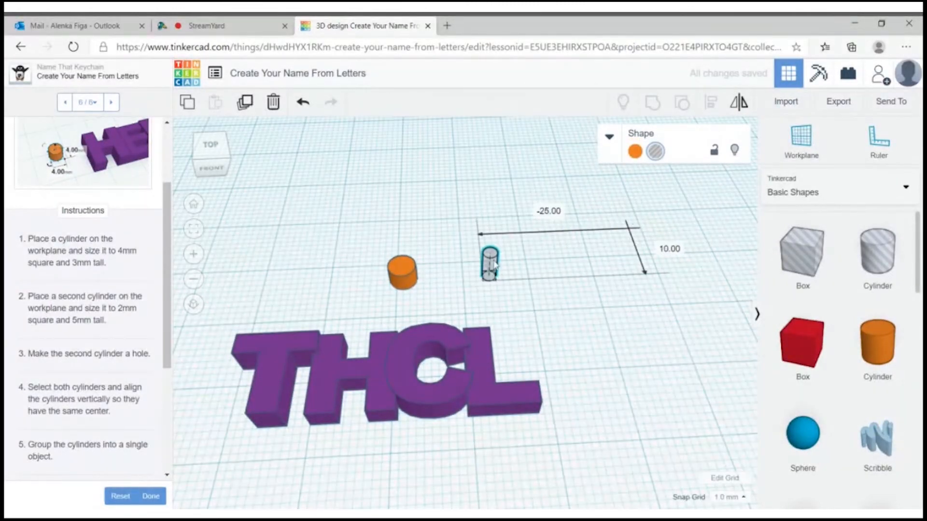
pyautogui.click(490, 263)
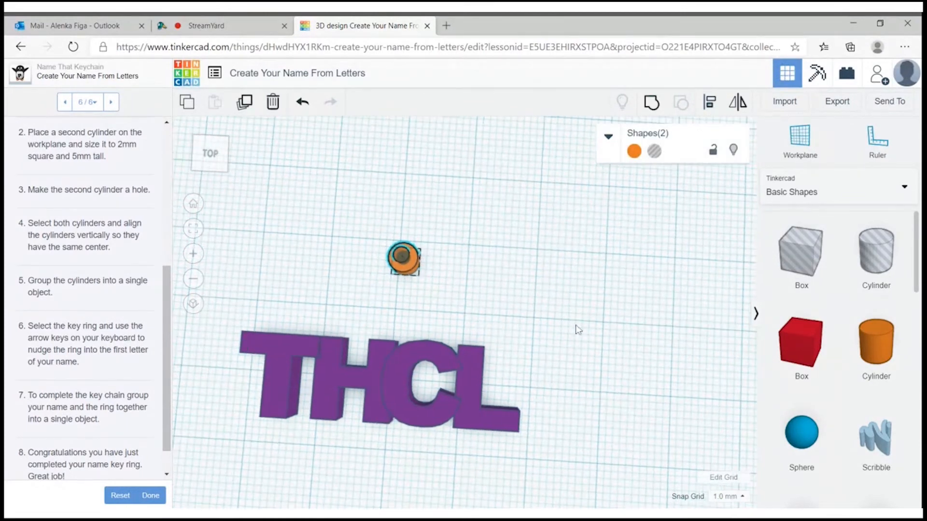
pyautogui.click(403, 259)
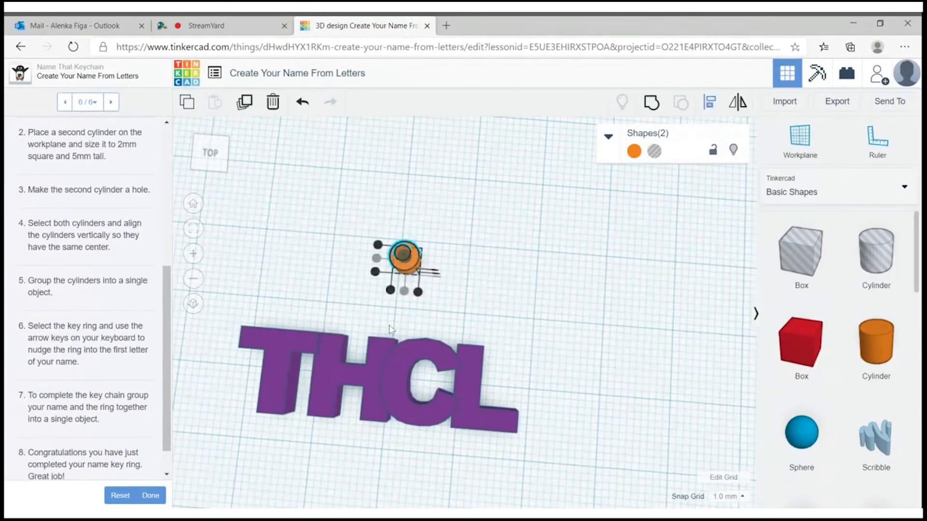
pyautogui.moveTo(376, 267)
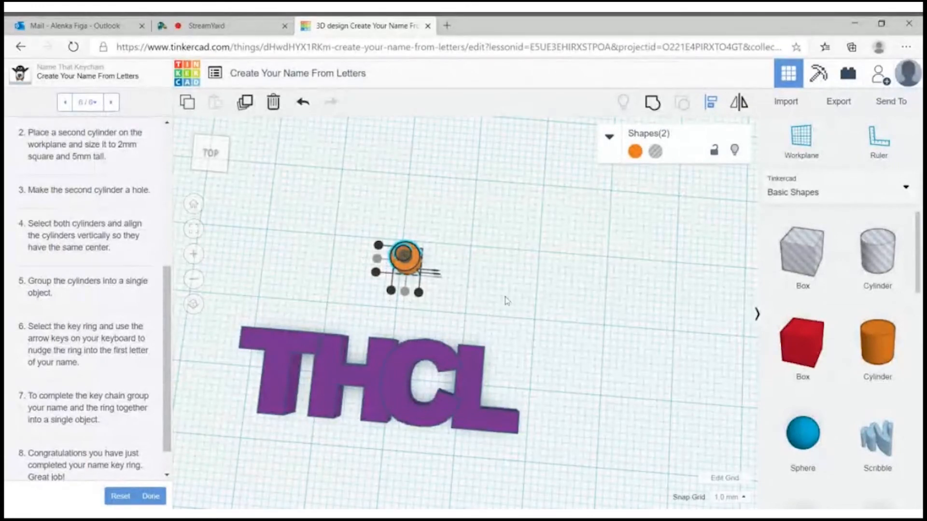
pyautogui.click(505, 300)
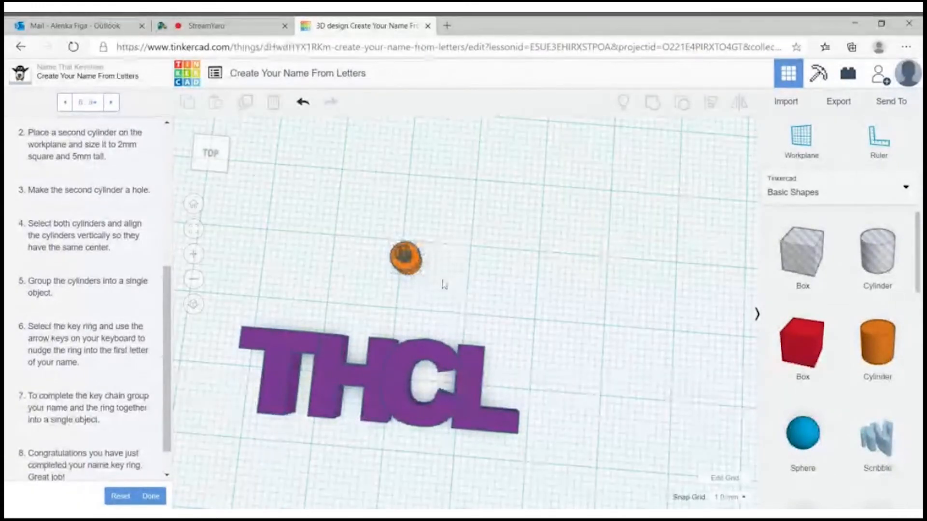
pyautogui.click(406, 257)
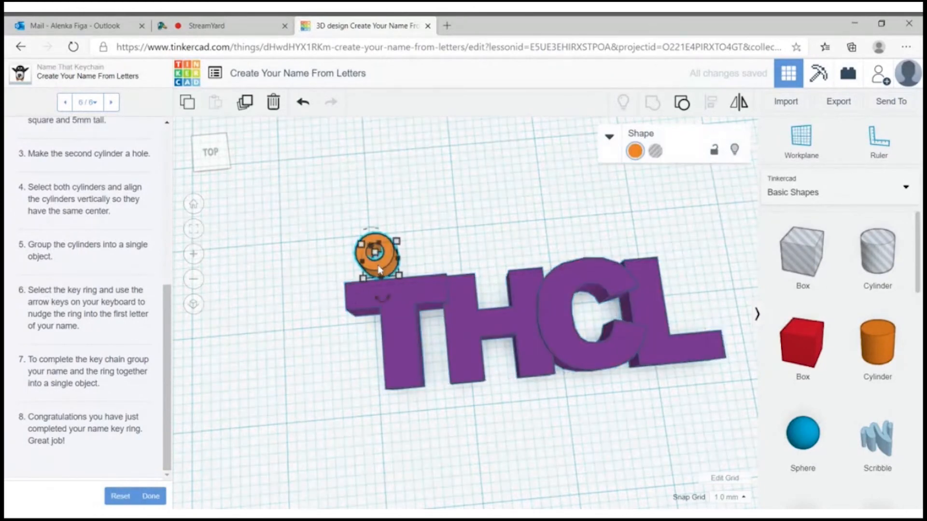
# Move the loop onto the top-left of the T and group it with the THCL letters
pyautogui.moveTo(376, 254); pyautogui.dragTo(332, 278)
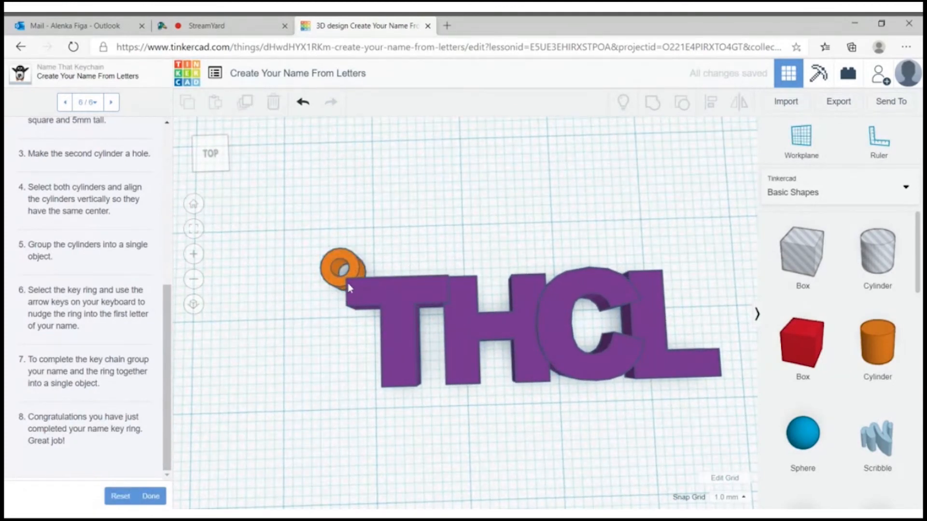
pyautogui.click(342, 270)
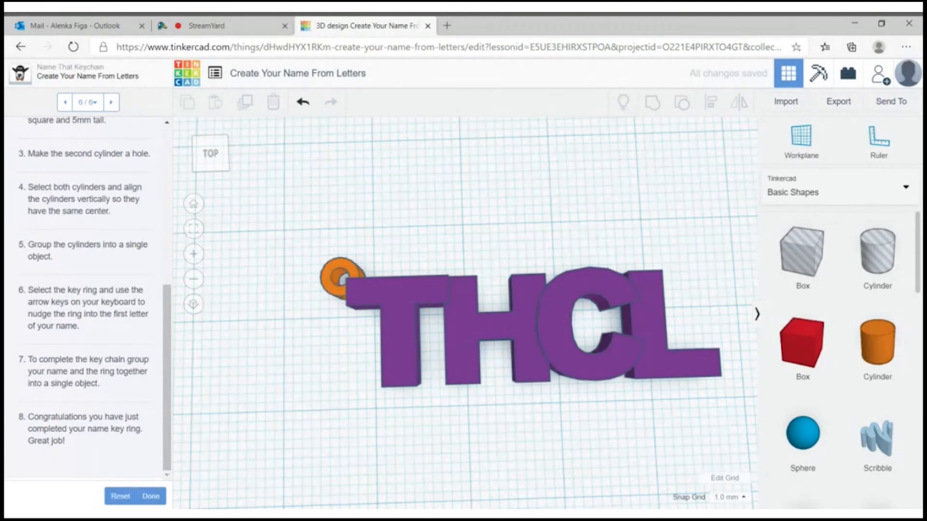
pyautogui.click(730, 497)
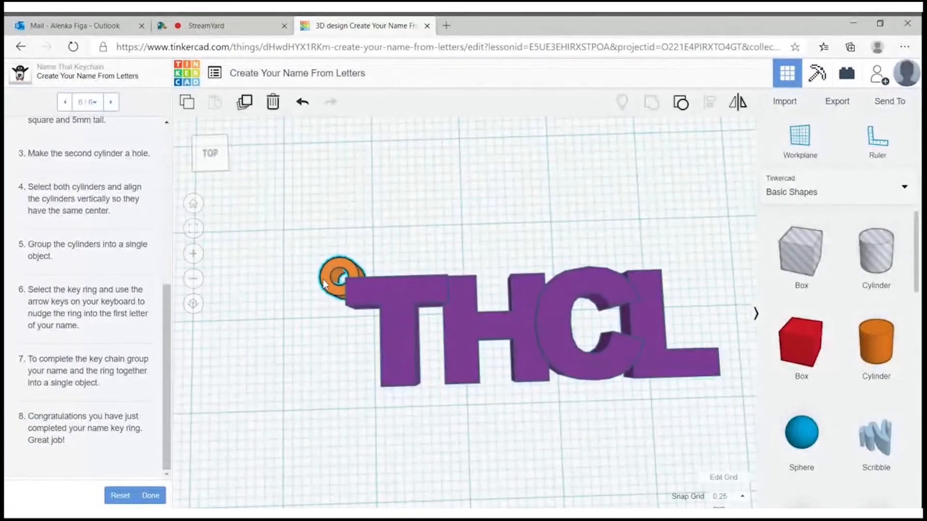
pyautogui.click(342, 278)
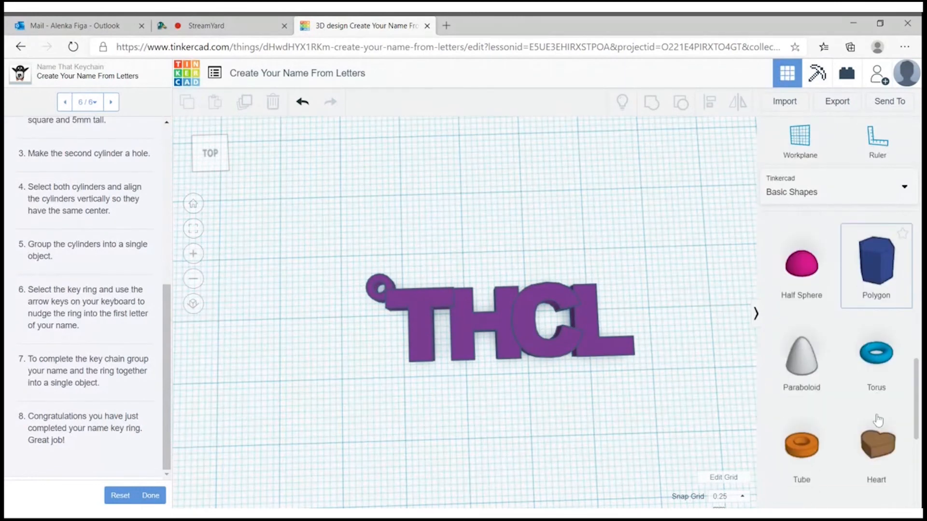
# Add a heart about 15 × 14 mm, duplicate it smaller and make the copy a hole
pyautogui.scroll(-3)
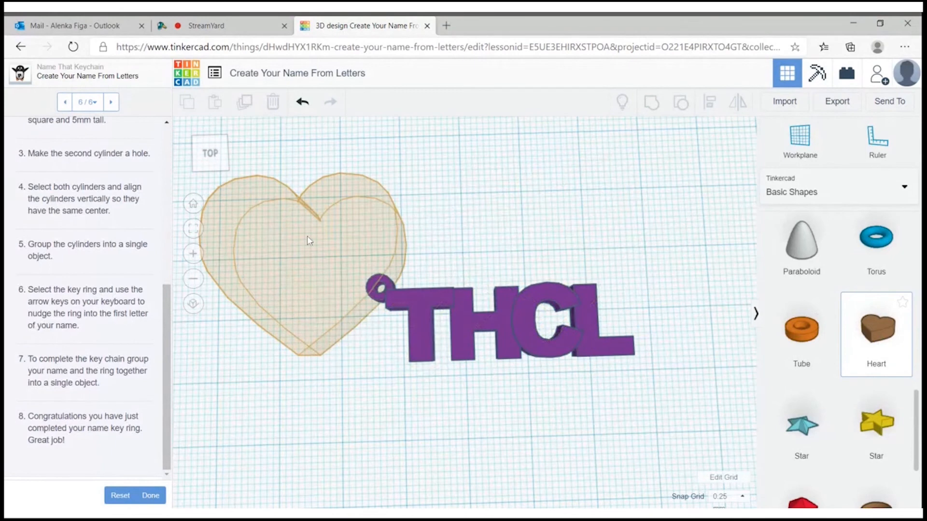
pyautogui.click(307, 240)
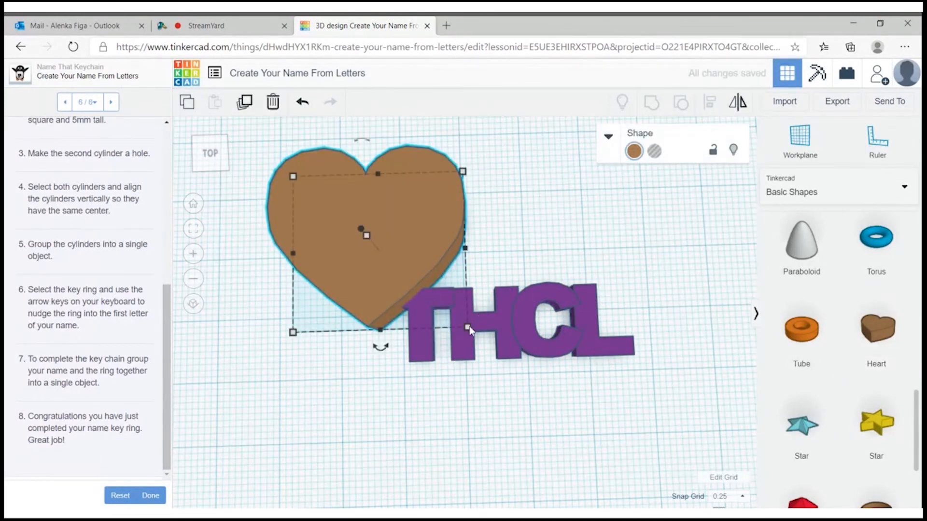
pyautogui.moveTo(462, 331); pyautogui.dragTo(383, 255)
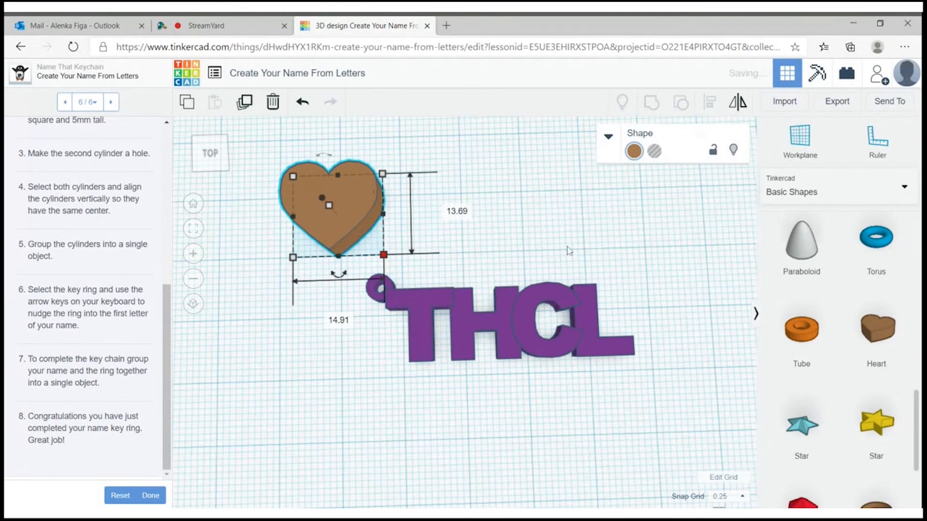
pyautogui.click(487, 220)
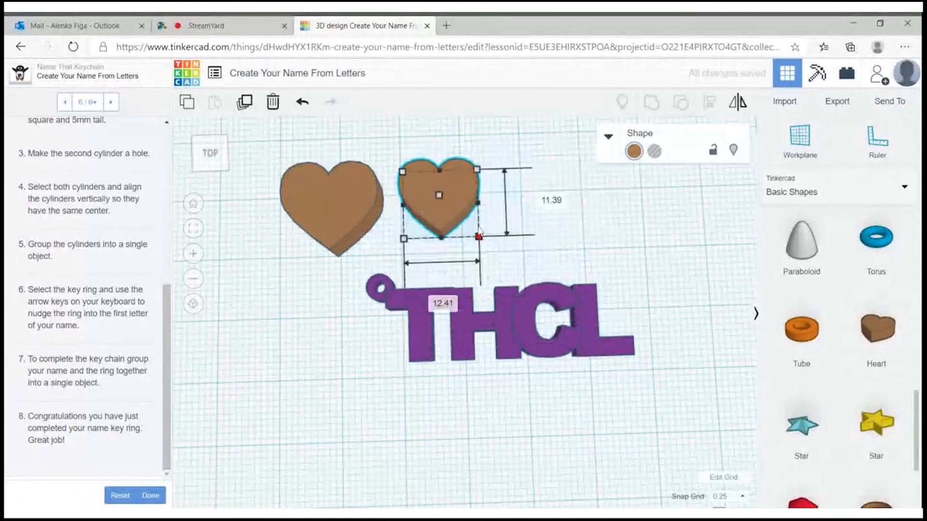
pyautogui.click(654, 152)
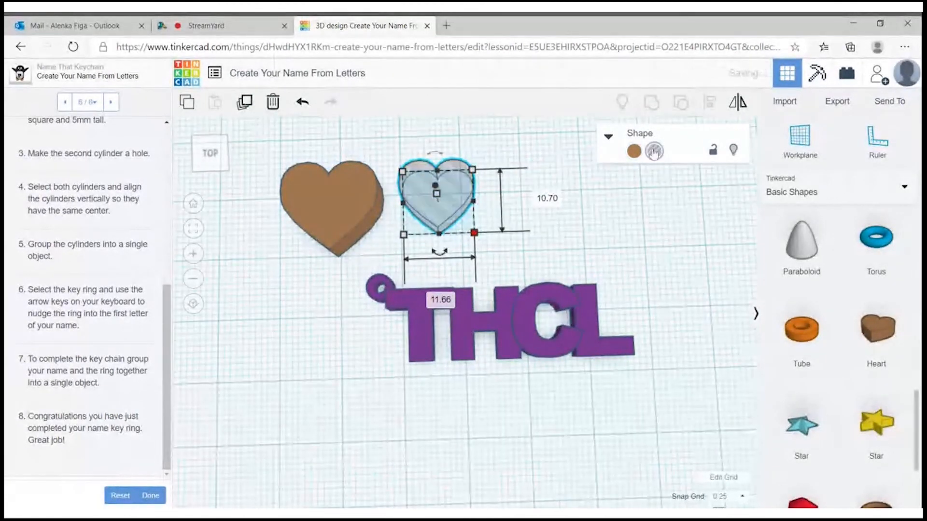
pyautogui.click(496, 204)
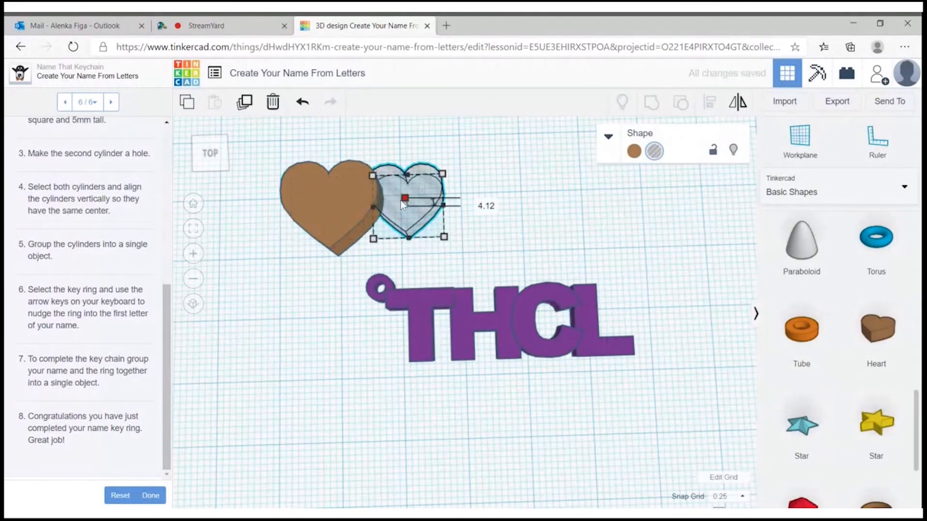
# Center the hole heart inside the solid heart and move the hollow heart onto the end of the L
pyautogui.moveTo(402, 197); pyautogui.dragTo(331, 201)
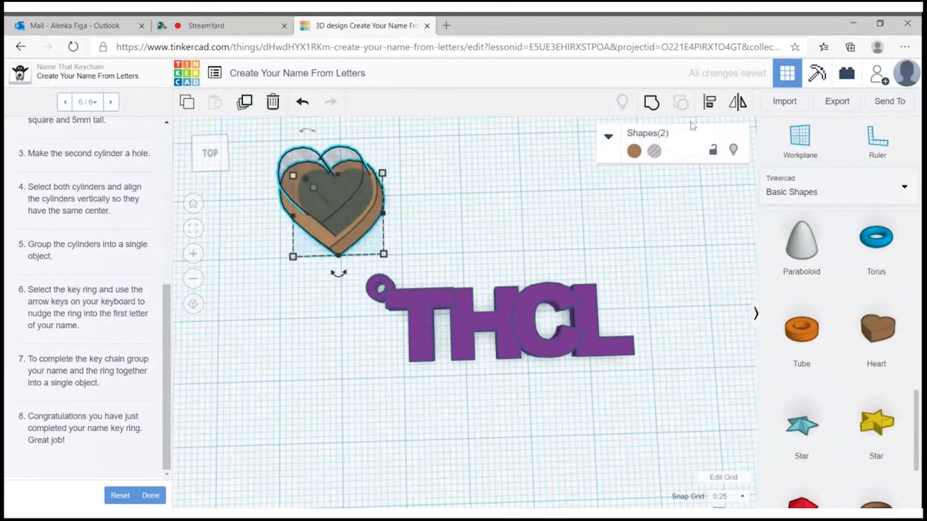
pyautogui.click(709, 101)
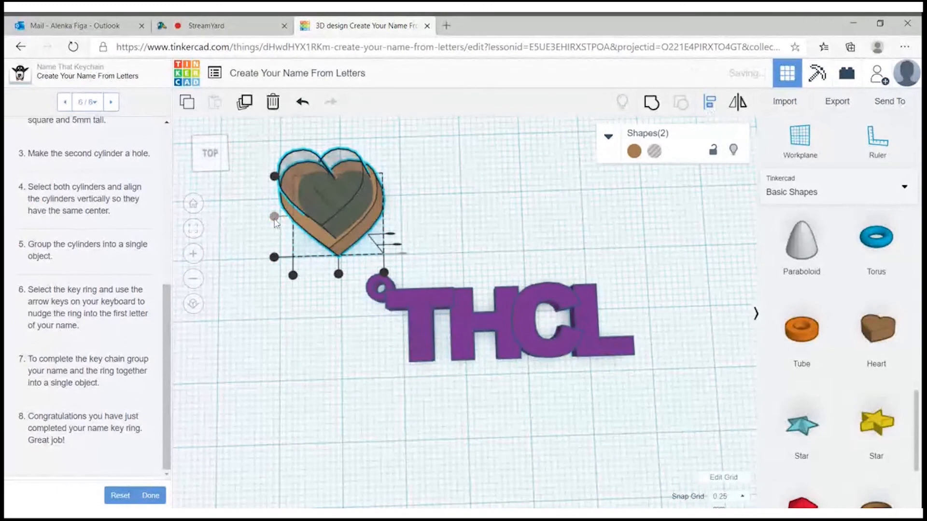
pyautogui.click(467, 228)
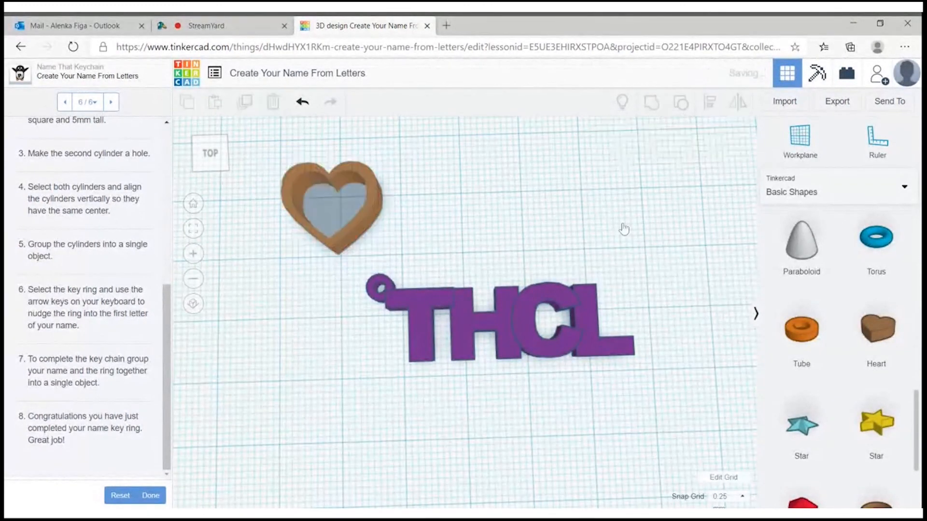
pyautogui.click(333, 206)
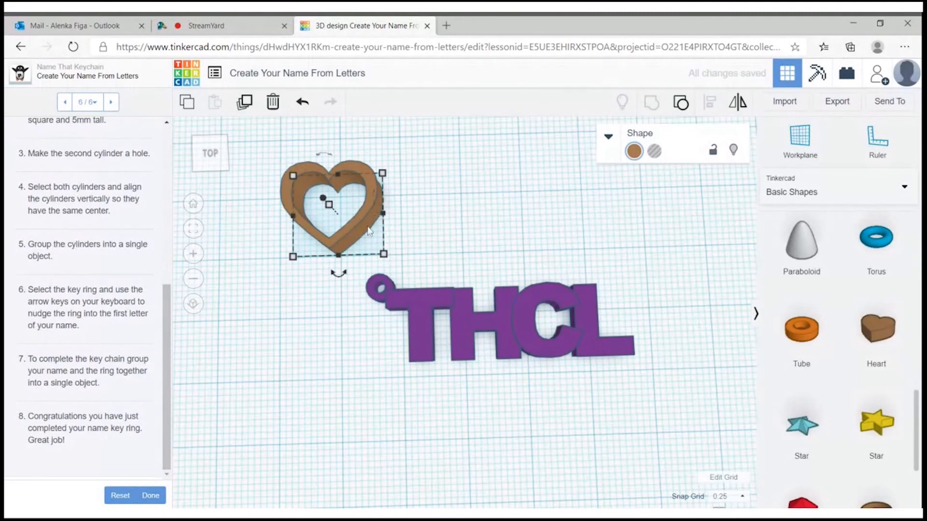
pyautogui.moveTo(334, 212); pyautogui.dragTo(627, 301)
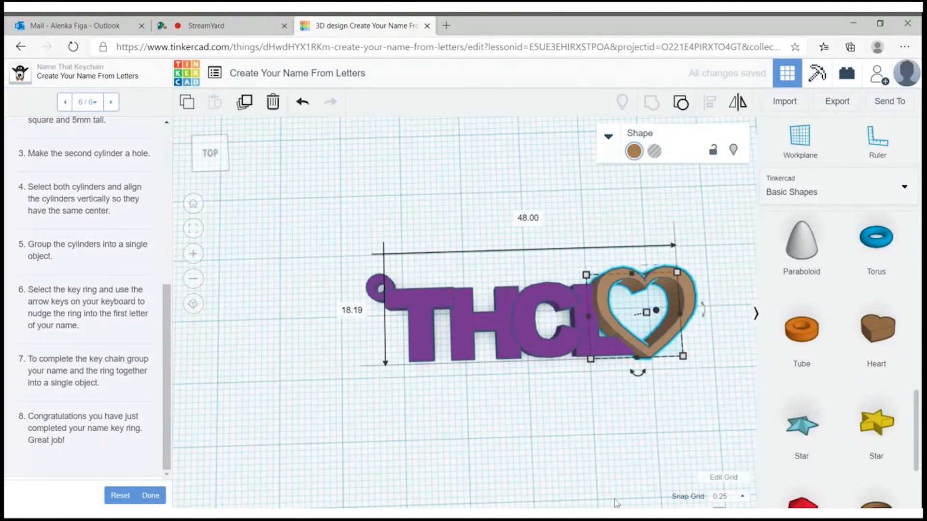
pyautogui.click(464, 425)
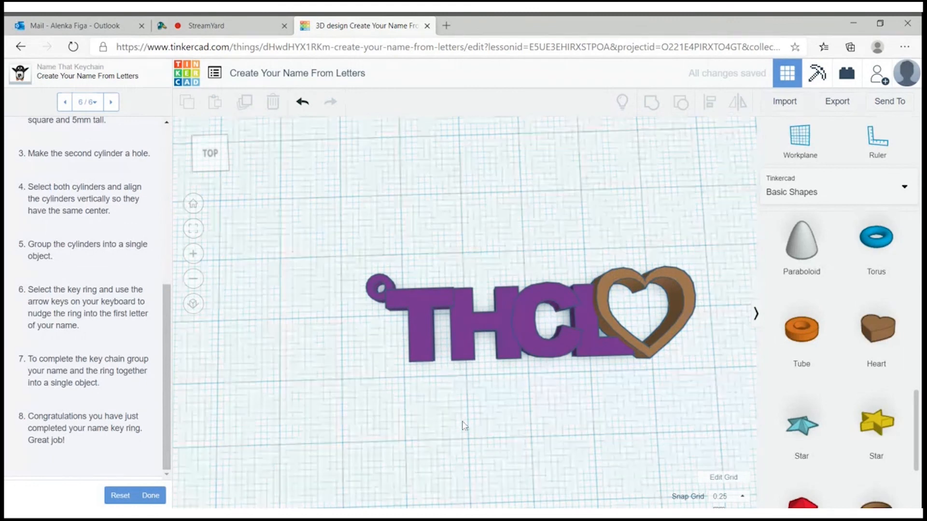